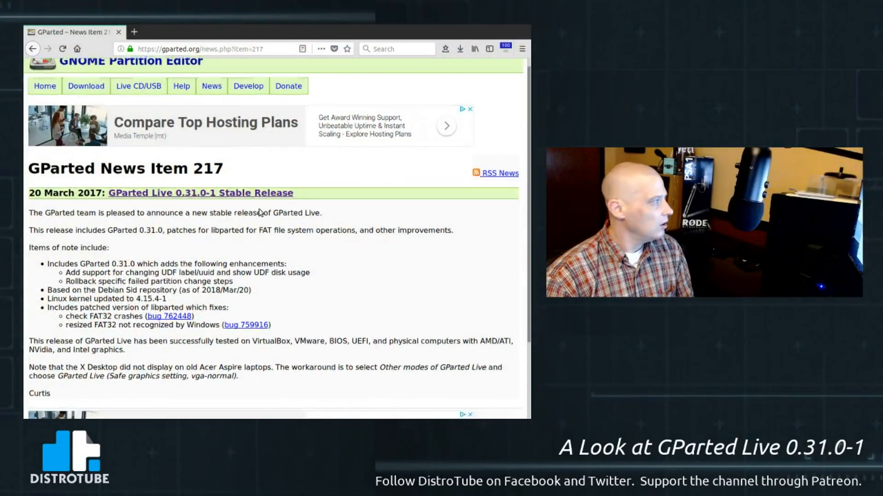
# - Open gparted.org's Home page and scroll through About, Features, Requirements and Free Software
pyautogui.scroll(3)
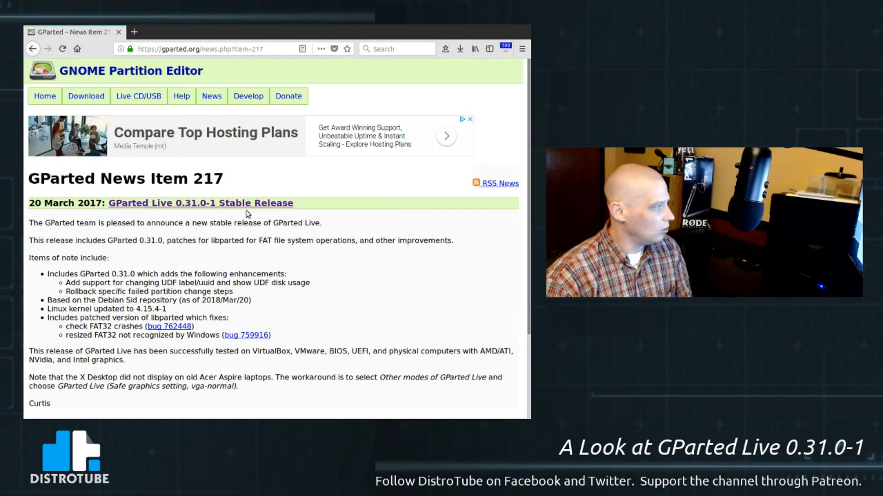
pyautogui.scroll(-3)
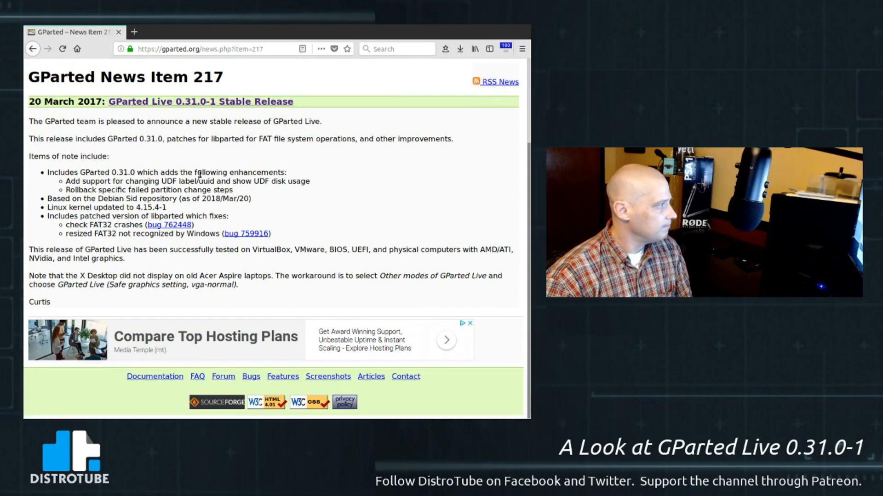
pyautogui.scroll(3)
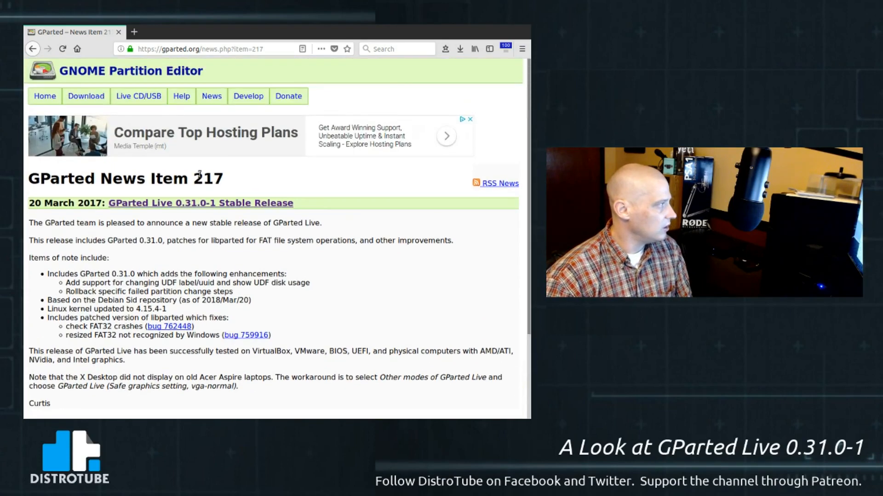
pyautogui.click(44, 96)
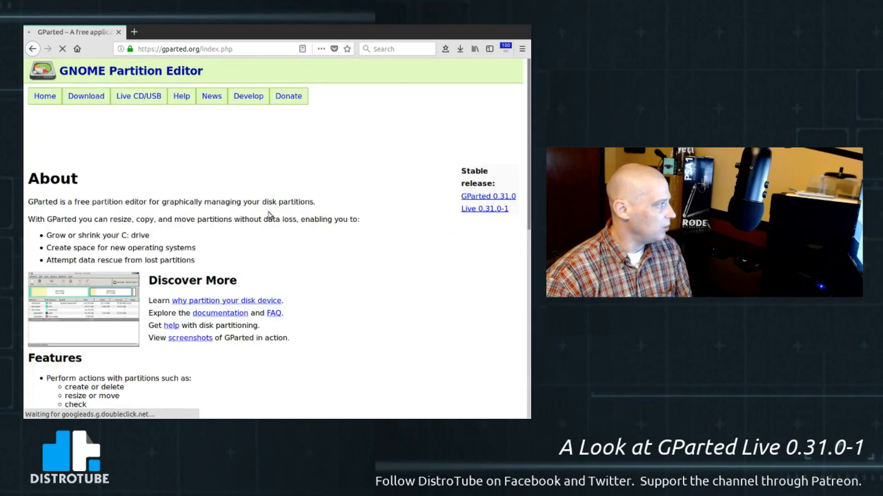
pyautogui.scroll(-3)
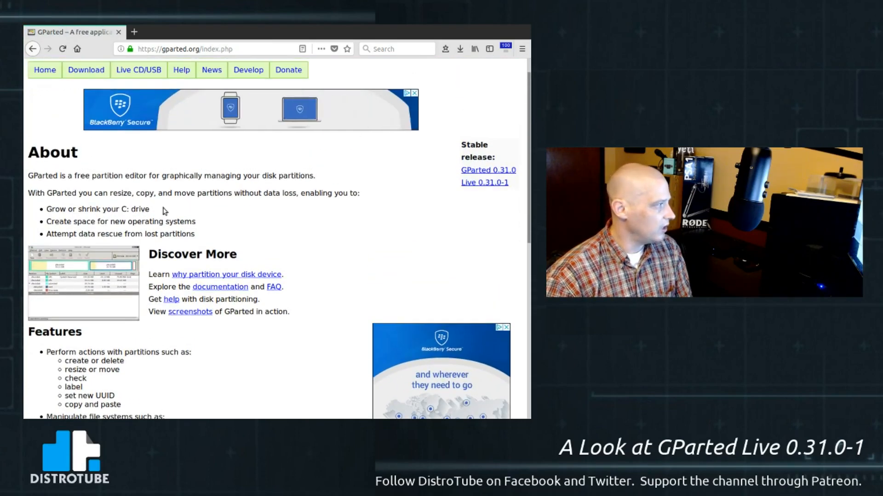
pyautogui.moveTo(287, 210)
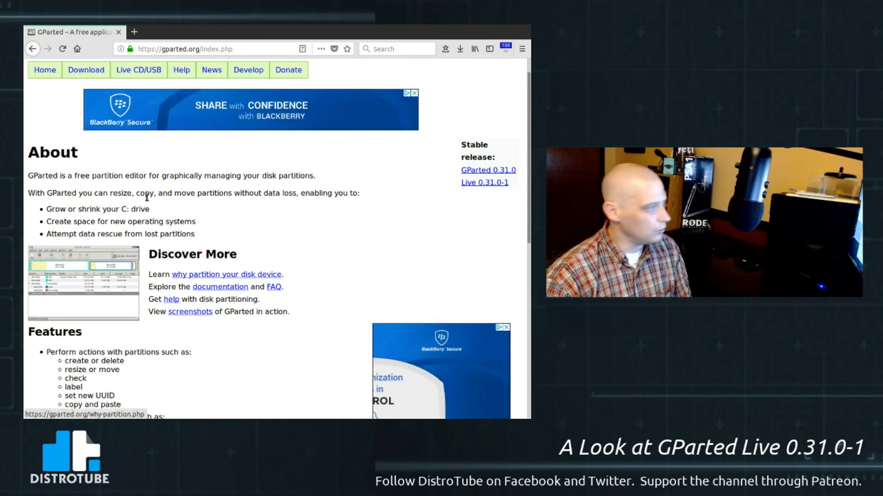
pyautogui.scroll(-3)
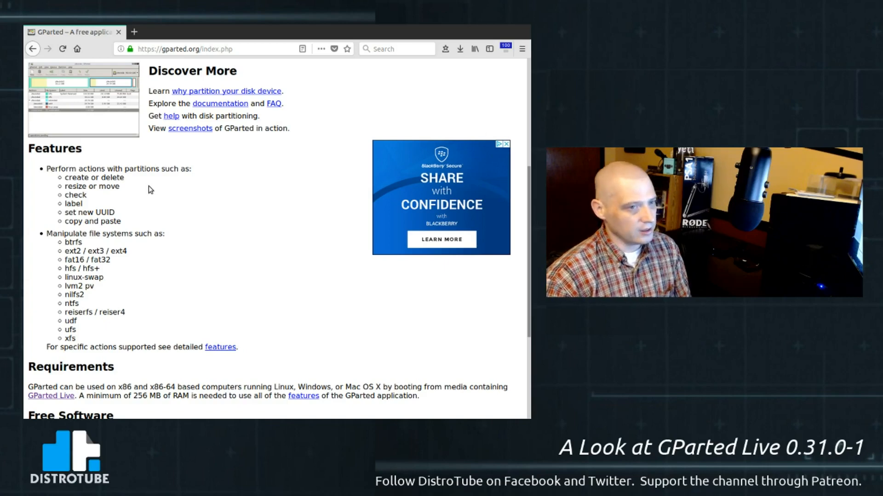
pyautogui.moveTo(228, 251)
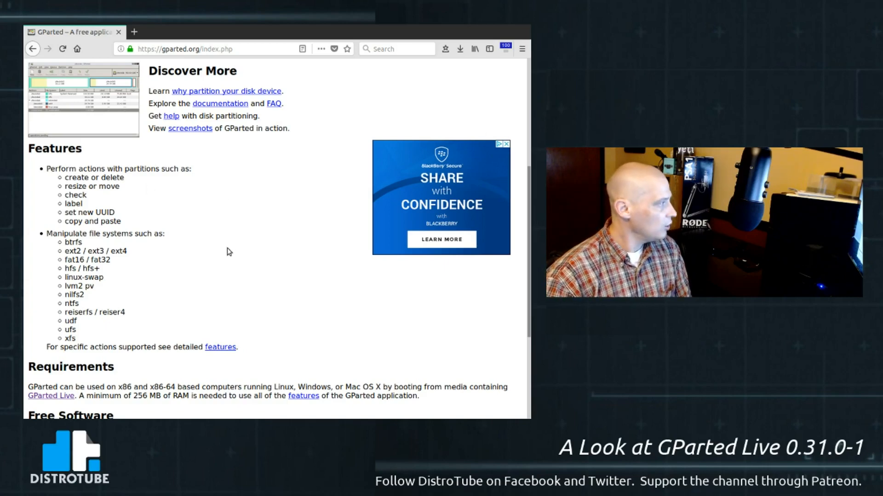
pyautogui.moveTo(236, 242)
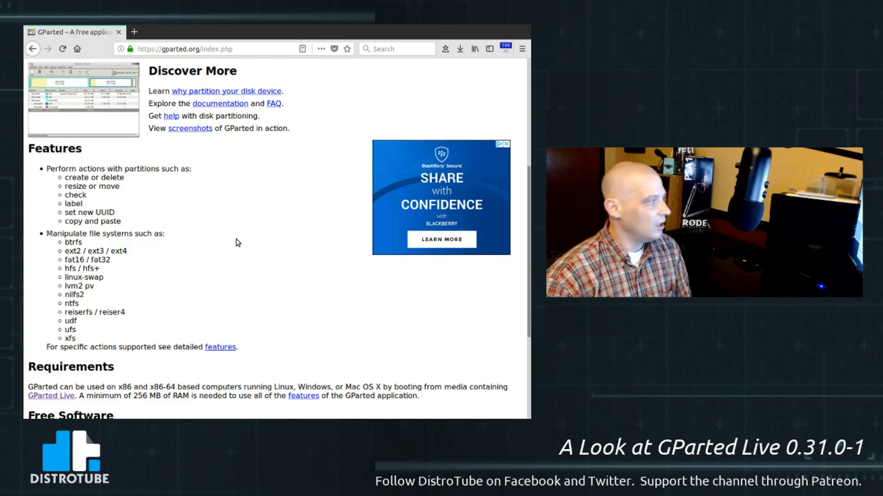
pyautogui.moveTo(236, 145)
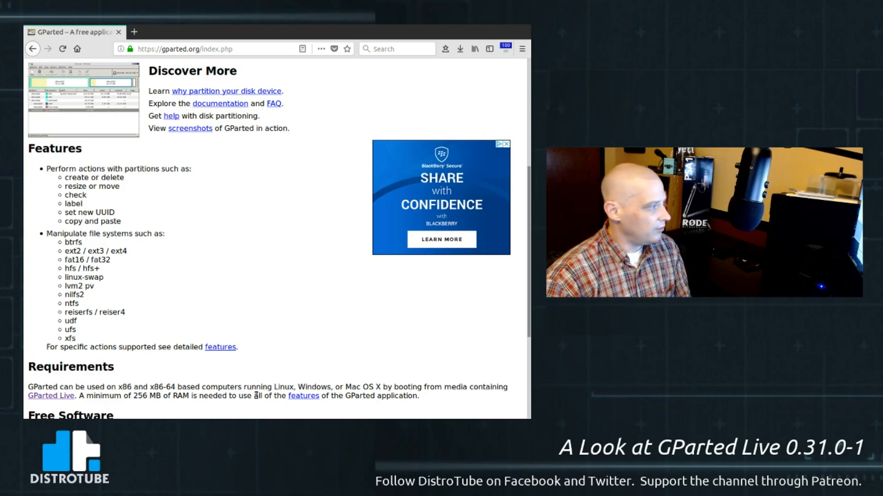
pyautogui.scroll(-3)
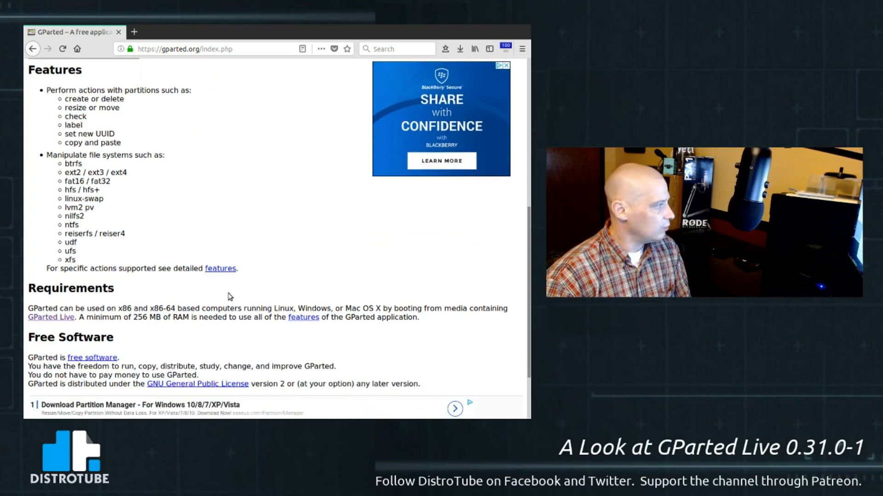
pyautogui.scroll(-3)
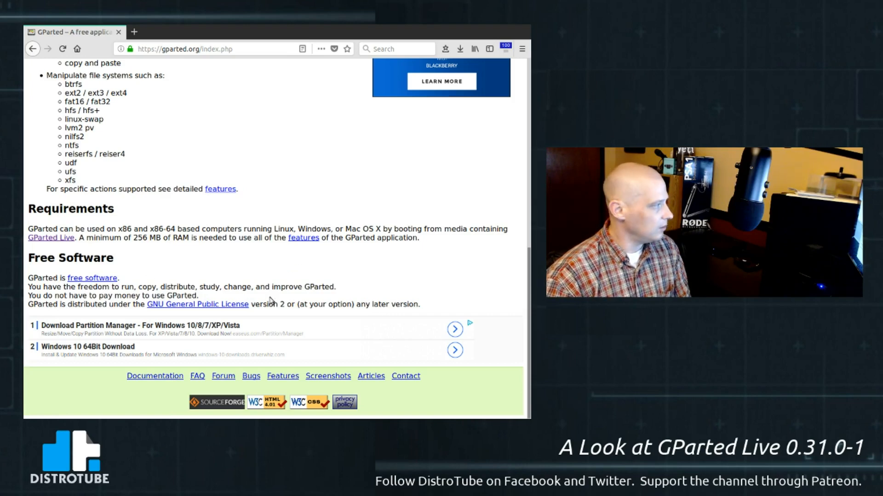
pyautogui.moveTo(281, 262)
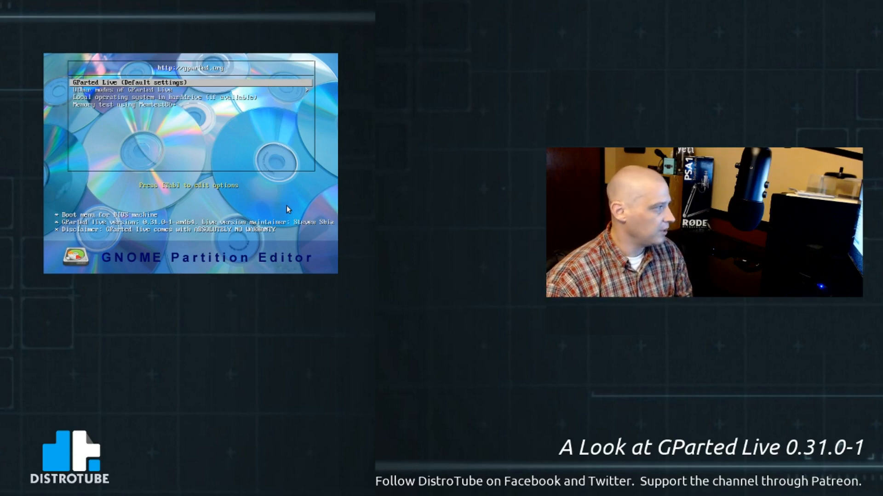
pyautogui.moveTo(221, 127)
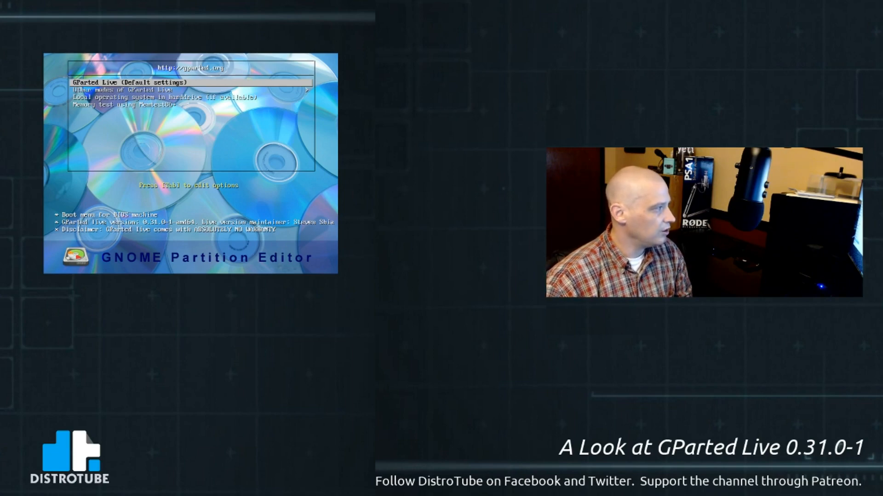
# - Boot the 'GParted Live (Default settings)' entry from the boot menu
pyautogui.press('Return')
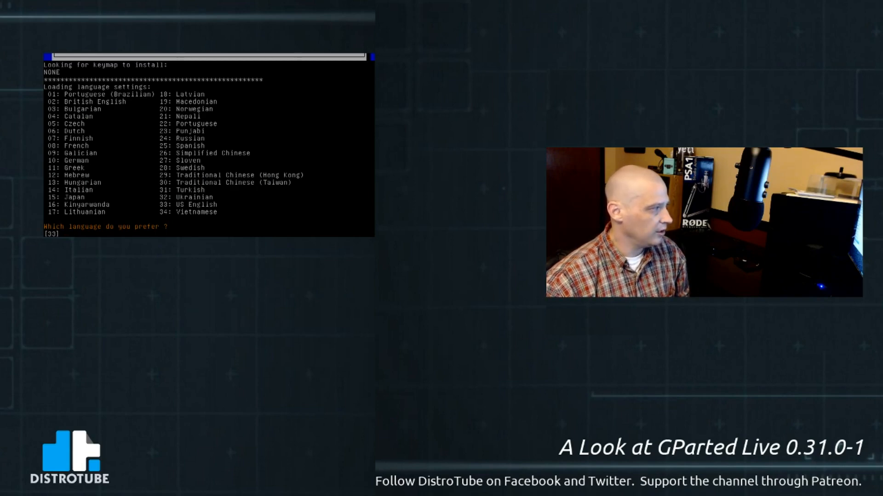
# - Enter 33 at the language prompt to select US English
pyautogui.write('33')
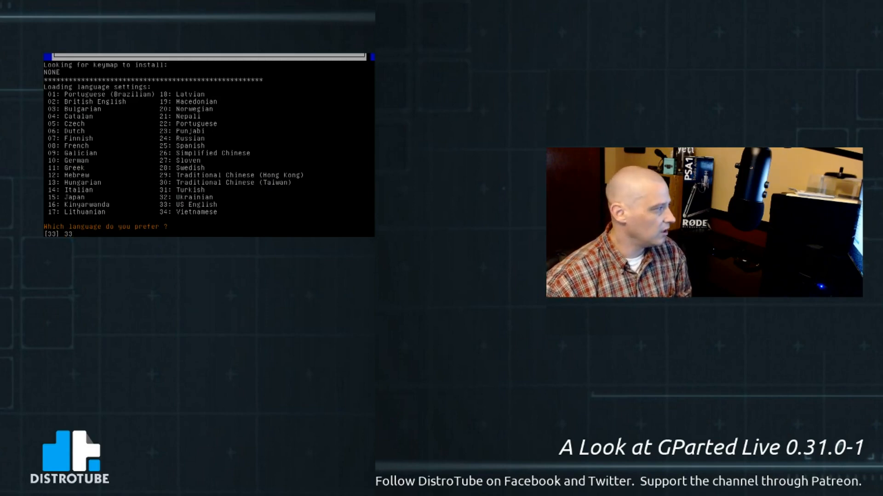
pyautogui.press('Return')
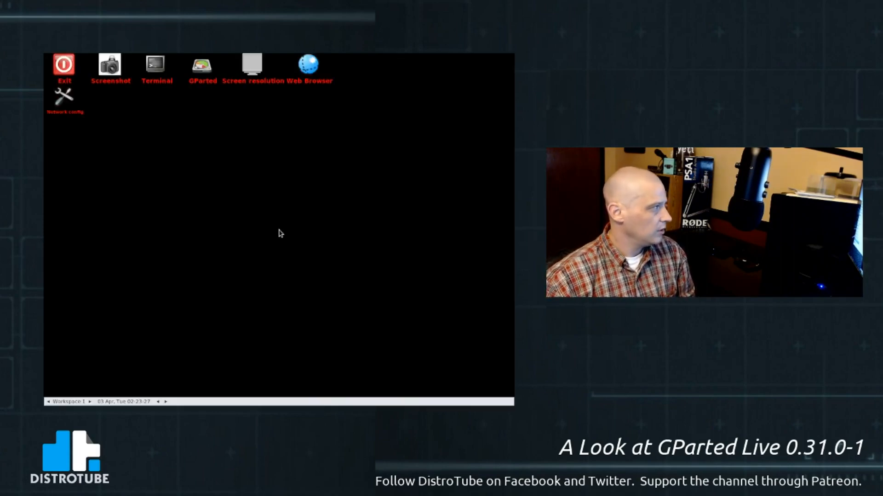
# - Close the GParted window, then view and dismiss the Fluxbox desktop menu
pyautogui.click(200, 67)
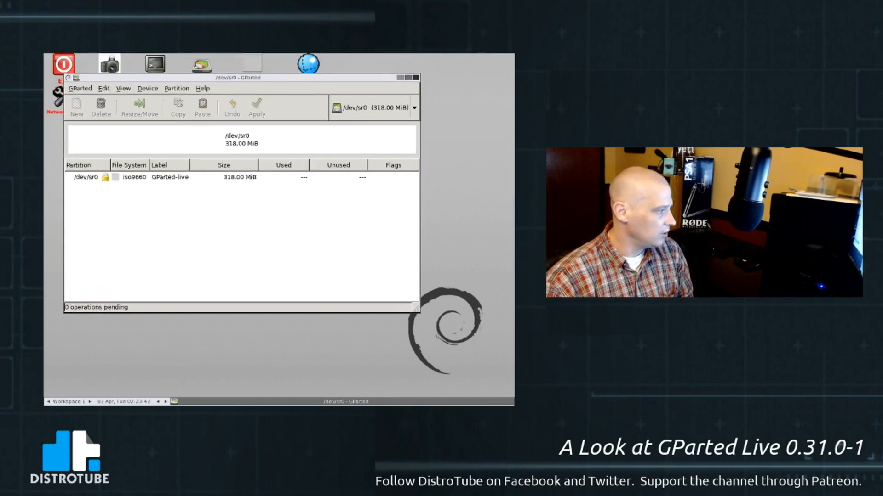
pyautogui.rightClick(241, 366)
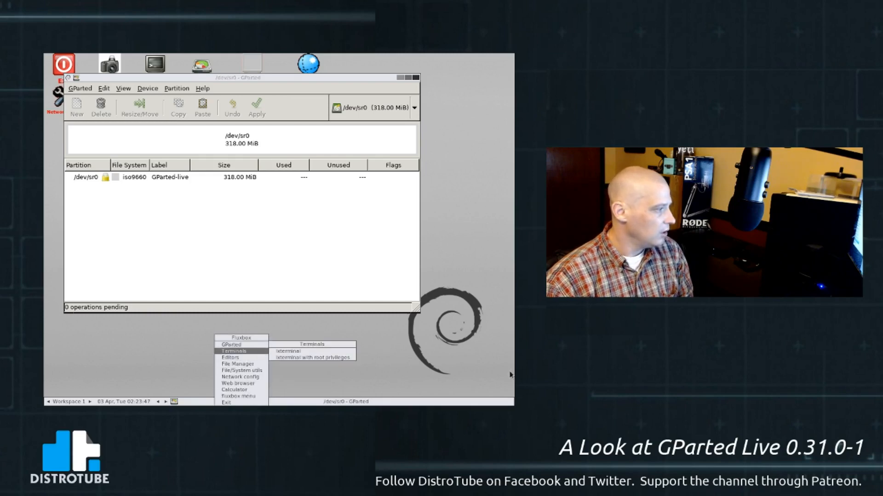
pyautogui.click(490, 226)
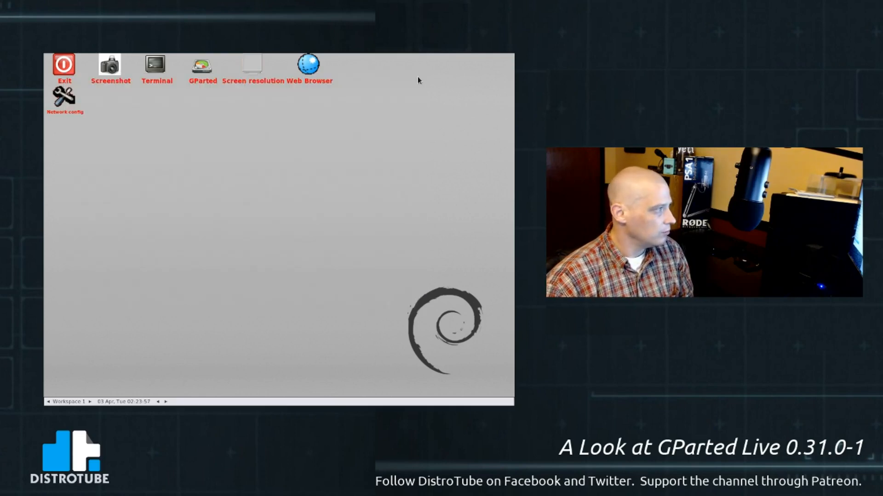
pyautogui.moveTo(100, 159)
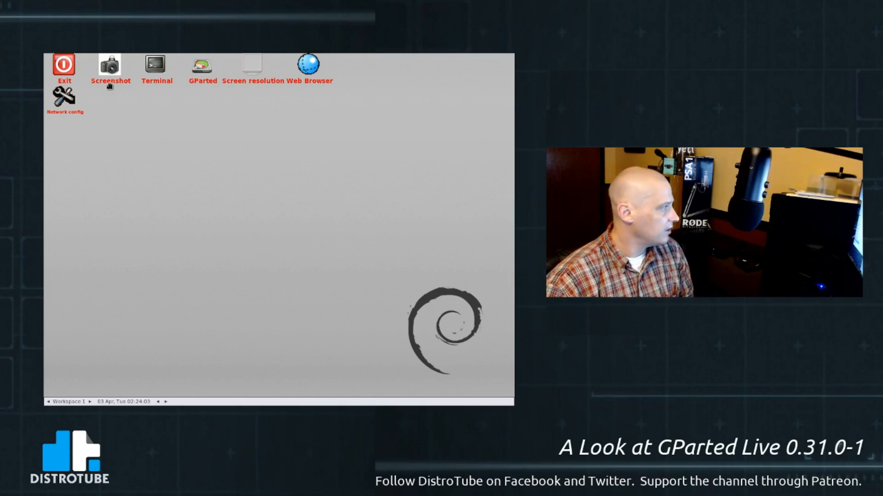
pyautogui.moveTo(169, 117)
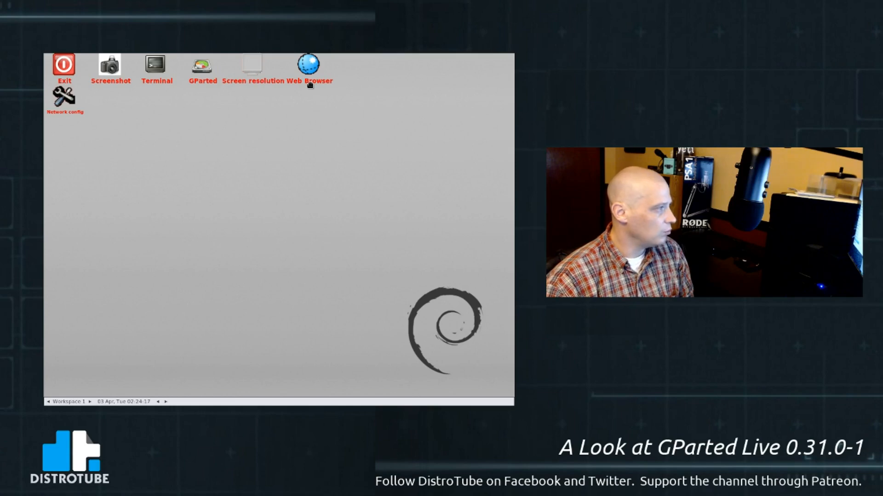
pyautogui.moveTo(221, 112)
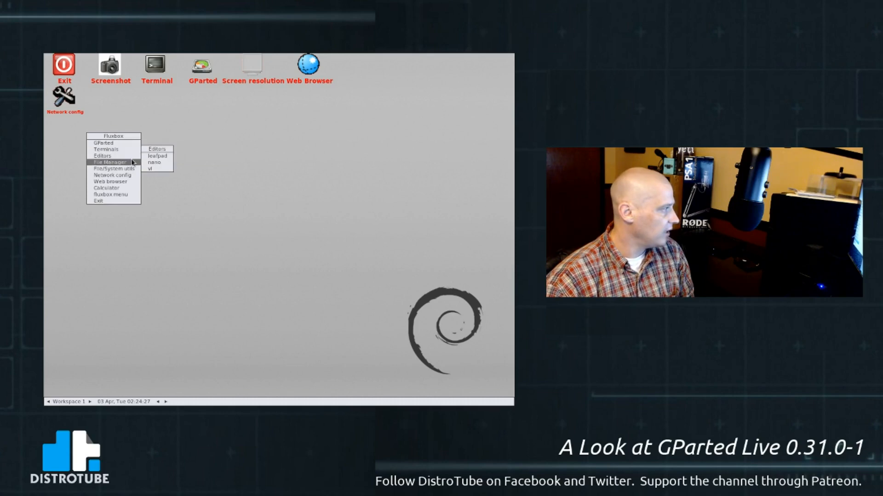
pyautogui.moveTo(104, 149)
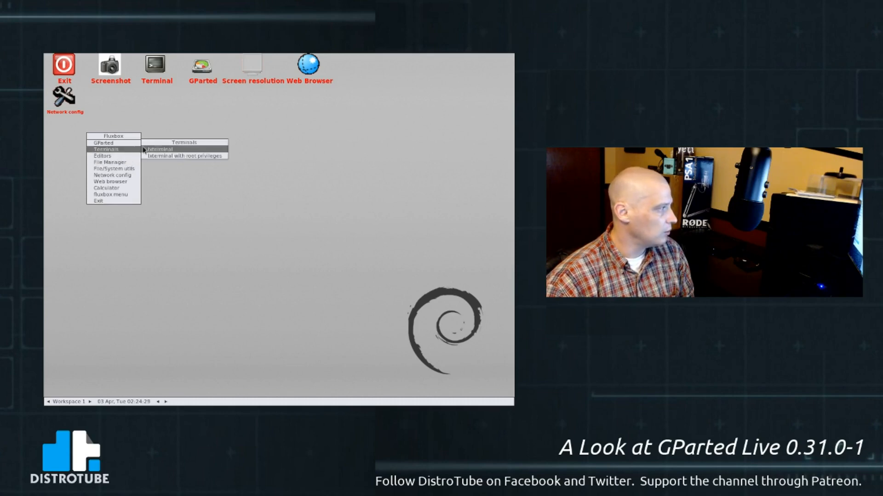
pyautogui.moveTo(180, 156)
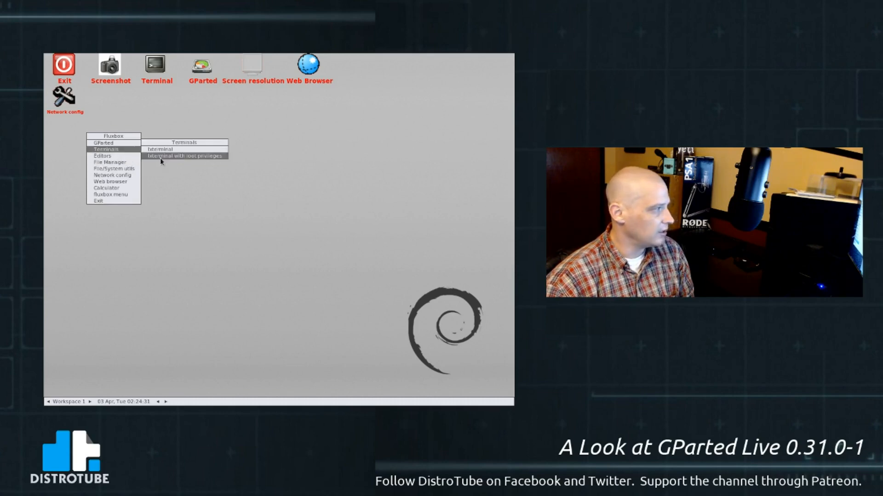
pyautogui.moveTo(107, 156)
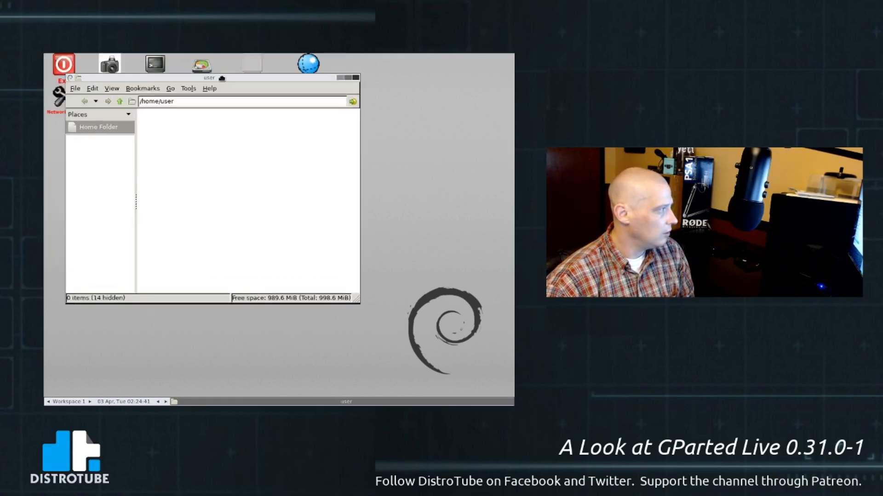
# - View PCManFM's About box showing version 1.2.5, then close it
pyautogui.click(290, 140)
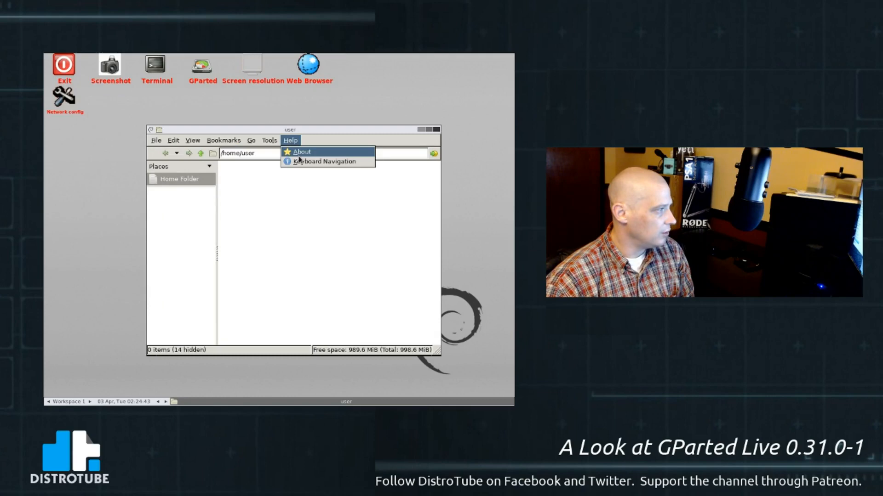
pyautogui.click(302, 151)
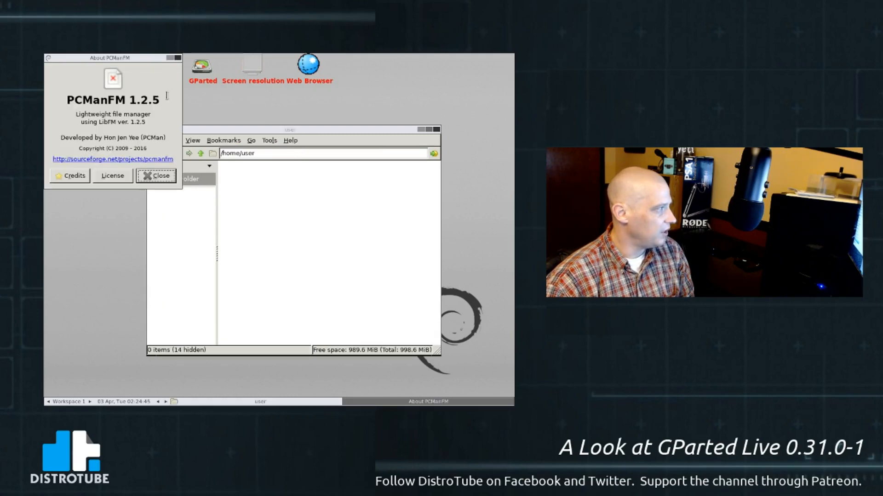
pyautogui.click(156, 175)
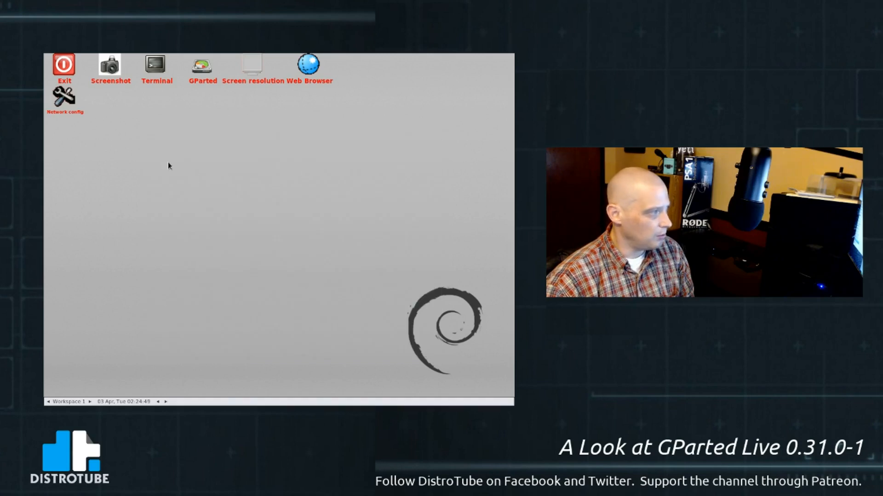
# - Start testdisk from the desktop menu's File/System utils submenu
pyautogui.rightClick(168, 165)
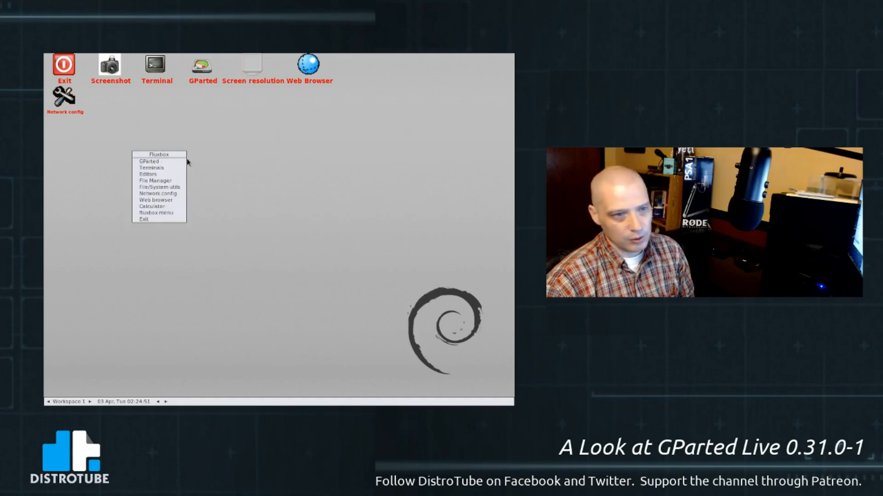
pyautogui.moveTo(151, 168)
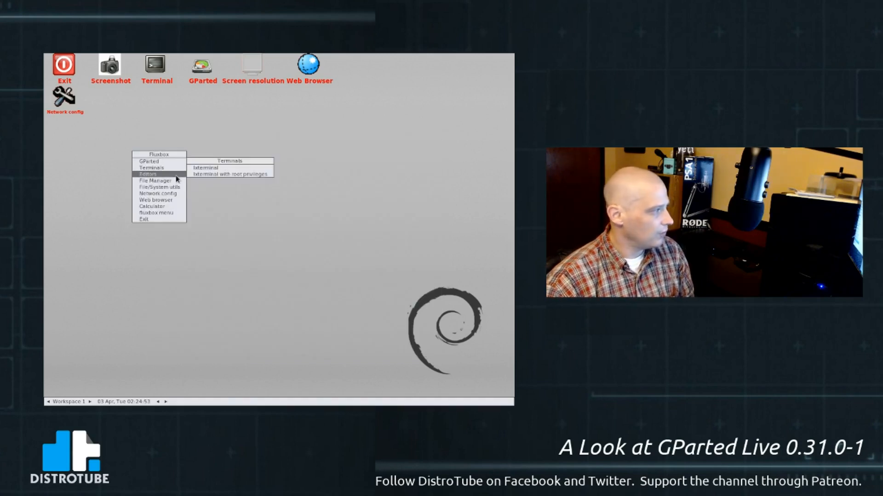
pyautogui.moveTo(158, 186)
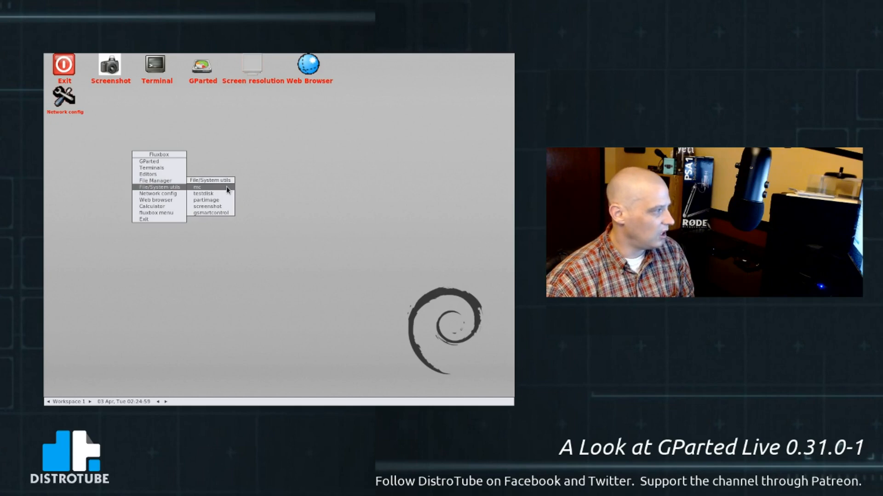
pyautogui.click(195, 186)
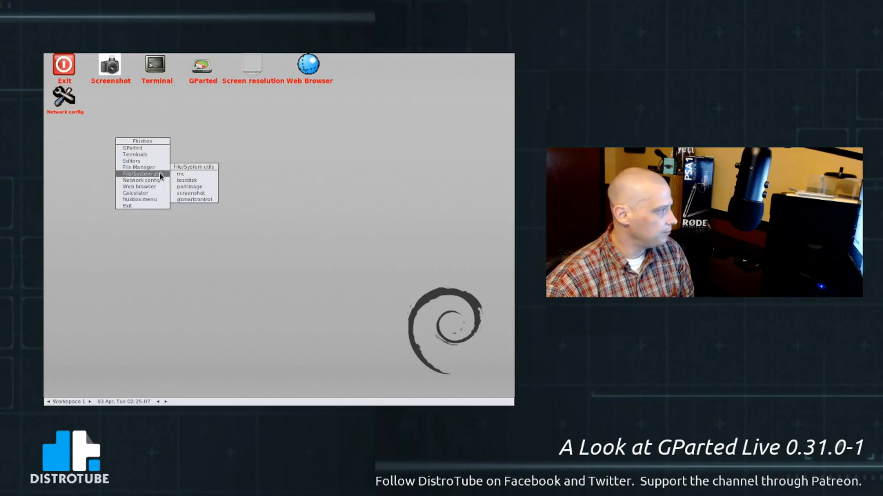
pyautogui.moveTo(188, 180)
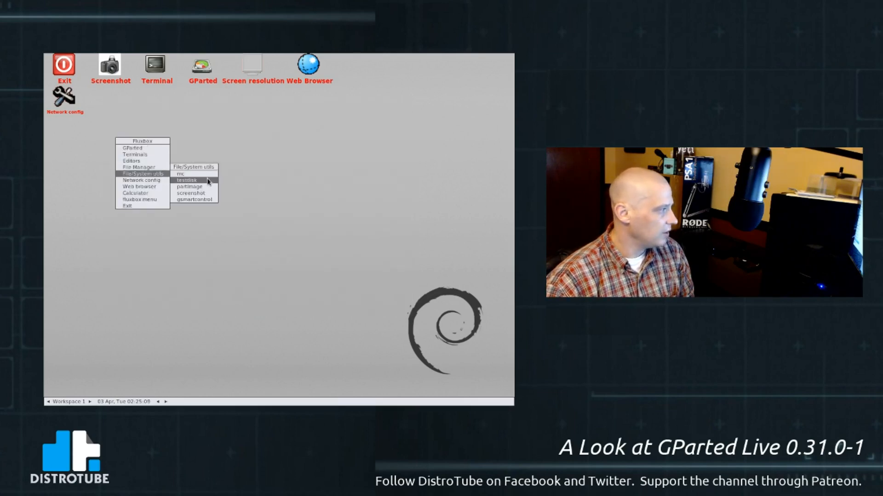
pyautogui.click(187, 180)
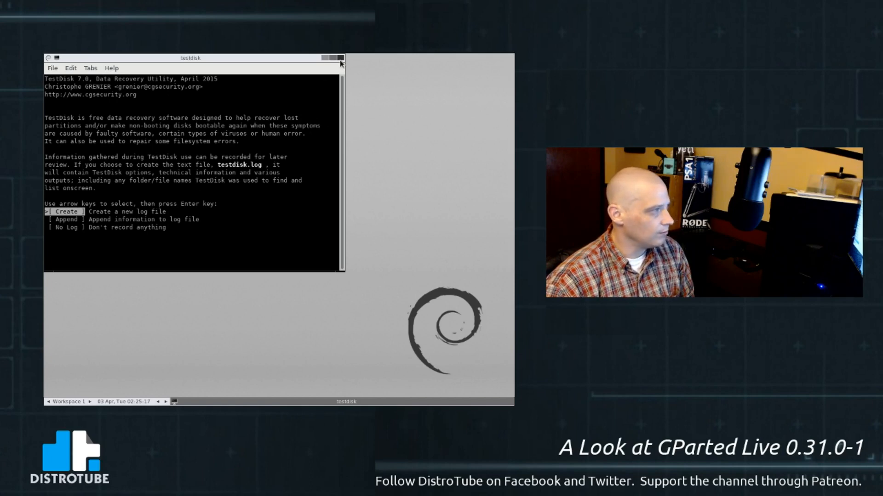
# - Close the TestDisk 7.0 terminal window via its title-bar close button
pyautogui.click(339, 57)
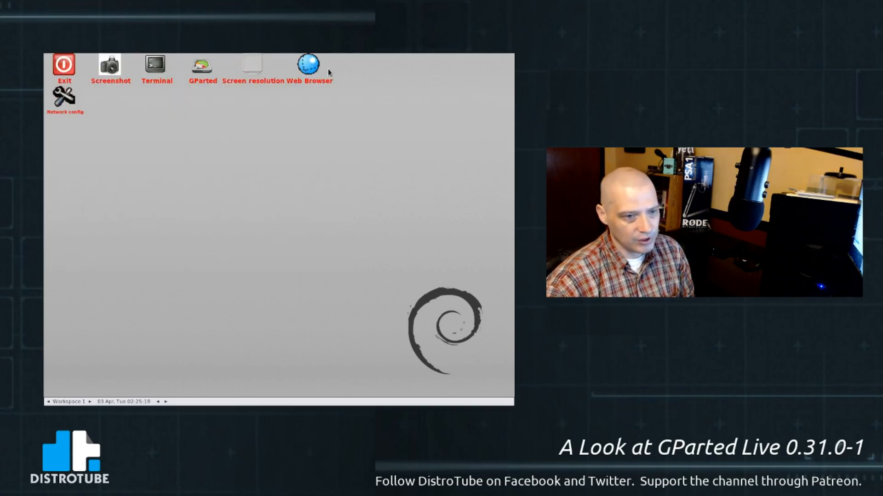
# - Start gsmartcontrol from the desktop menu's File/System utils submenu
pyautogui.rightClick(153, 174)
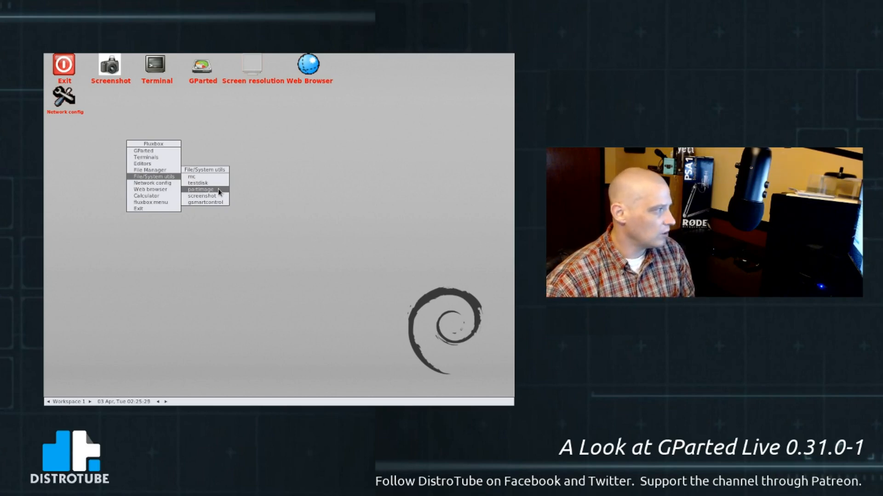
pyautogui.click(203, 189)
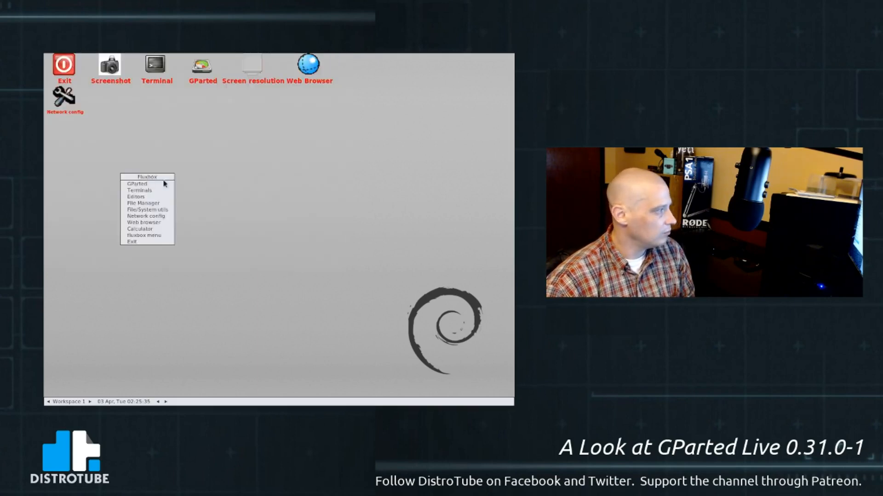
pyautogui.moveTo(145, 216)
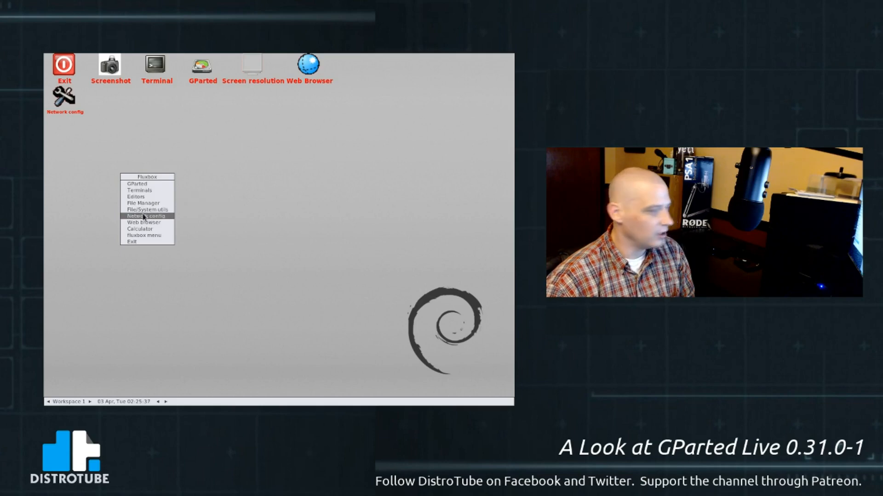
pyautogui.moveTo(143, 209)
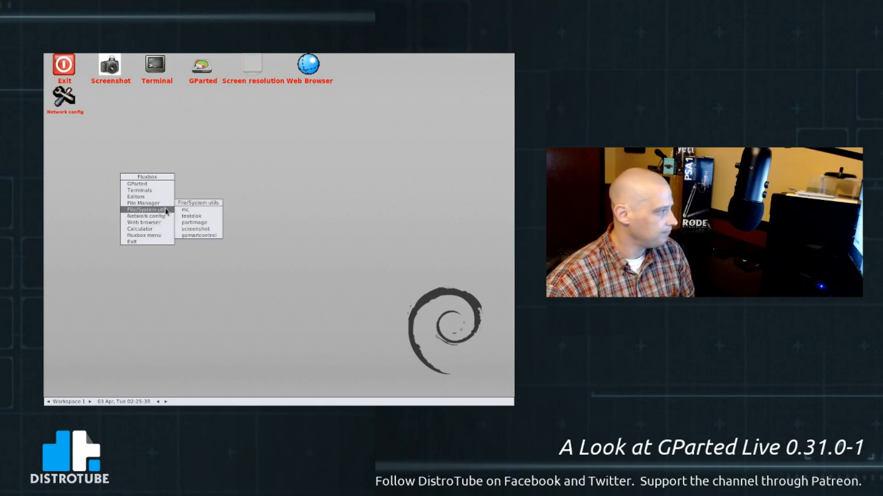
pyautogui.moveTo(197, 229)
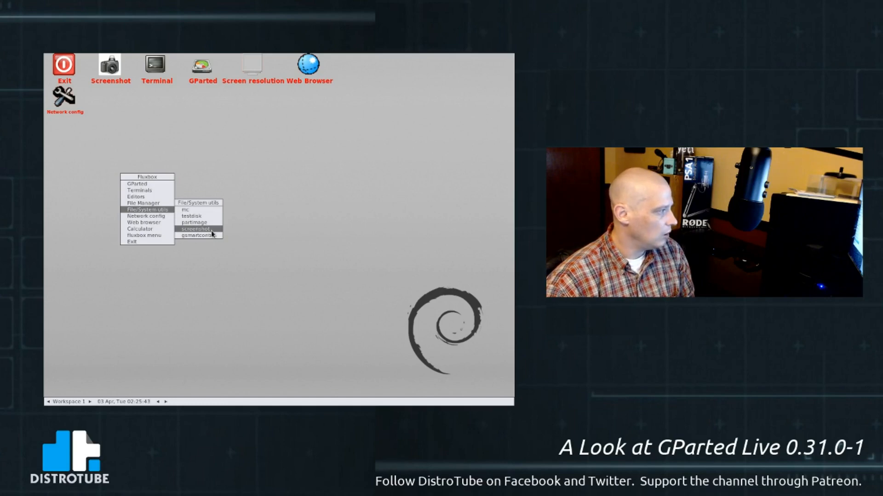
pyautogui.moveTo(209, 236)
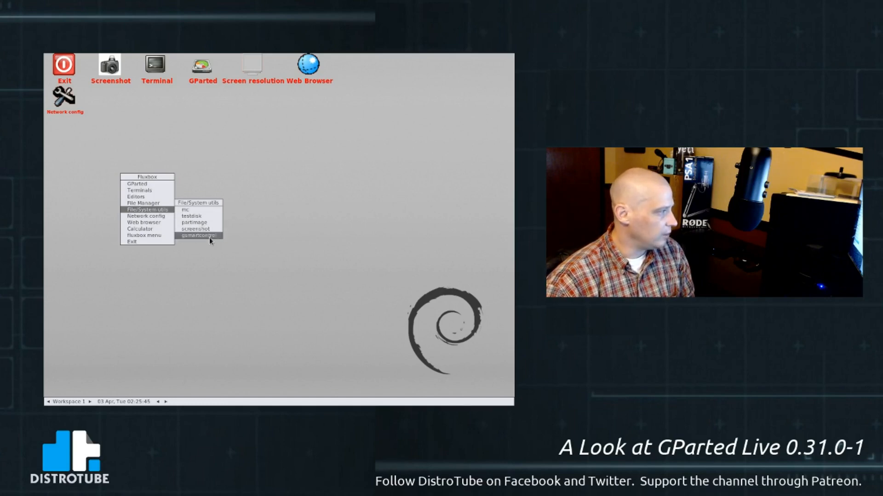
pyautogui.click(198, 235)
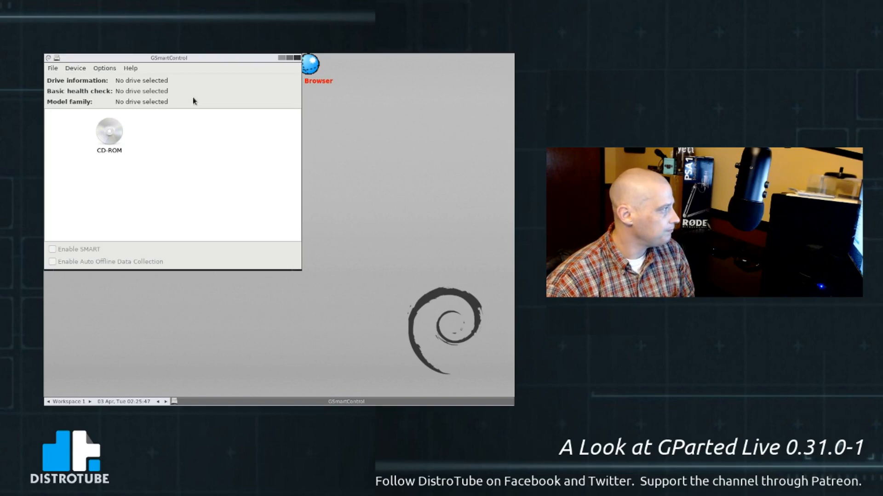
# - Move GSmartControl to the centre, view its 1.1.3 About box, and close it
pyautogui.moveTo(168, 57); pyautogui.dragTo(244, 100)
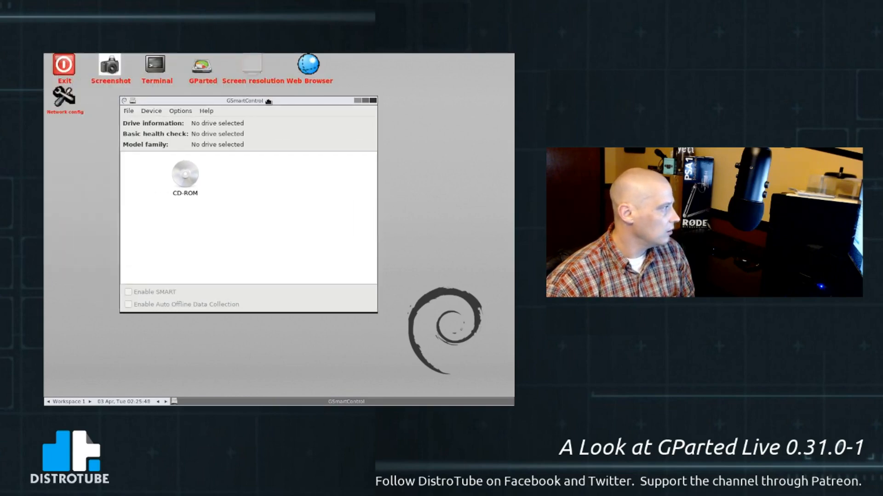
pyautogui.click(207, 113)
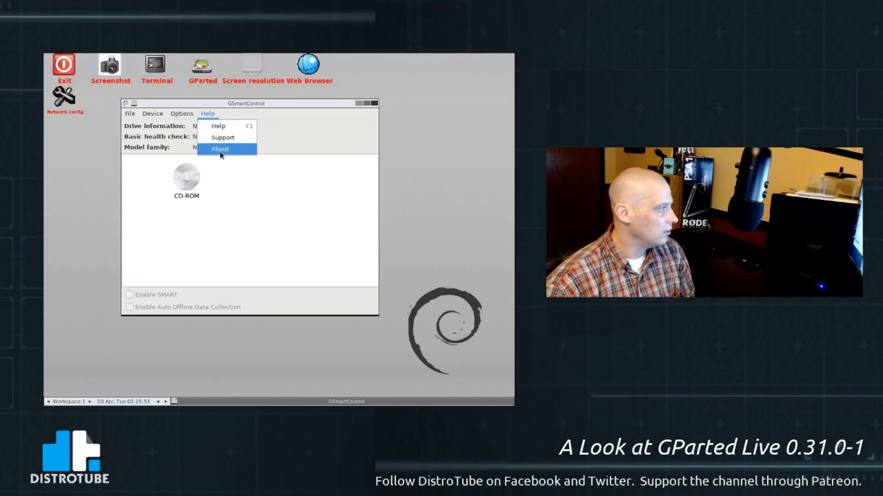
pyautogui.click(220, 149)
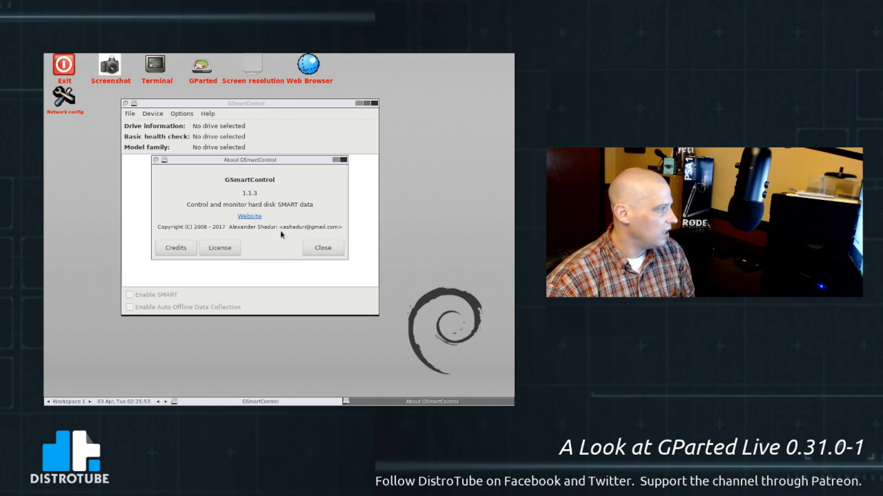
pyautogui.moveTo(280, 218)
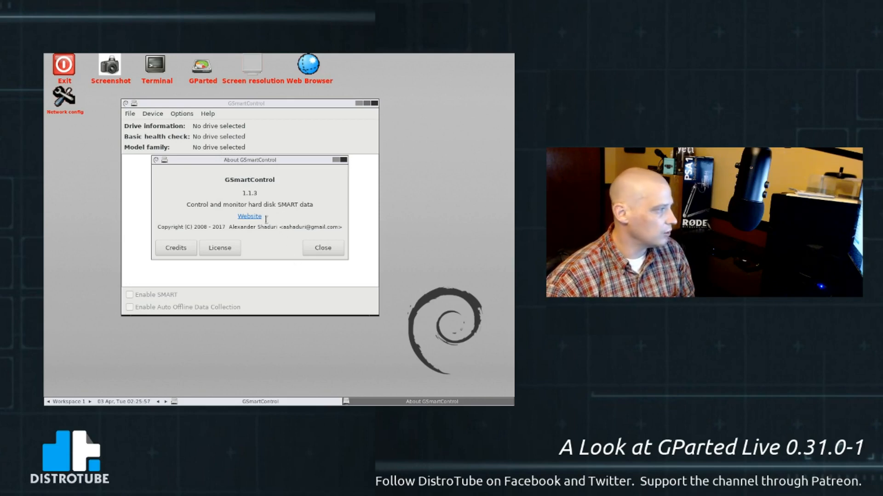
pyautogui.click(322, 247)
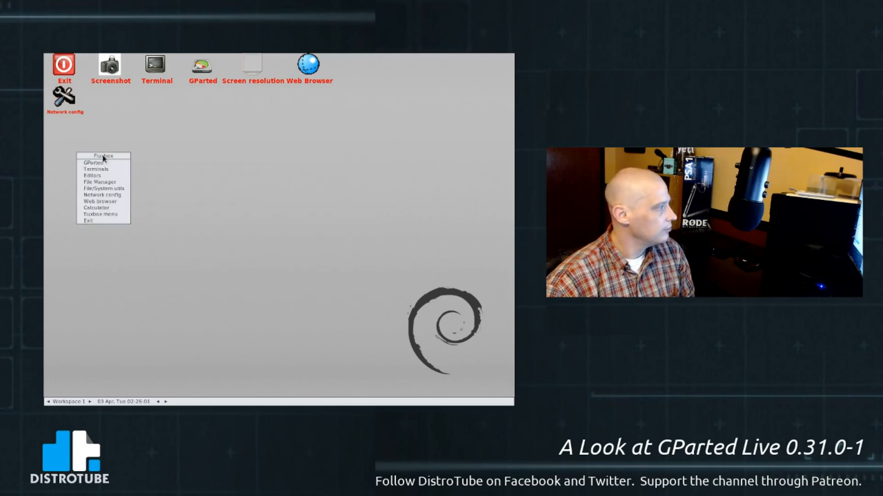
pyautogui.moveTo(103, 196)
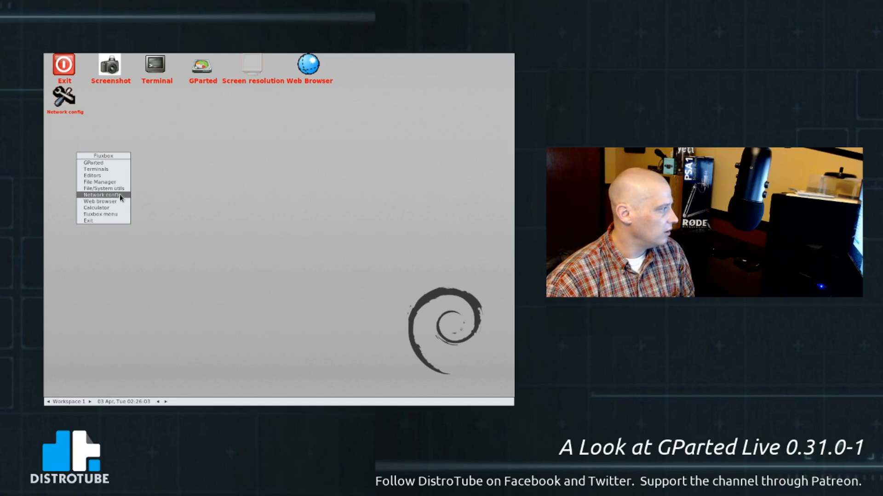
# - Launch NetSurf, view its About box showing version 3.6, then close the browser
pyautogui.click(118, 204)
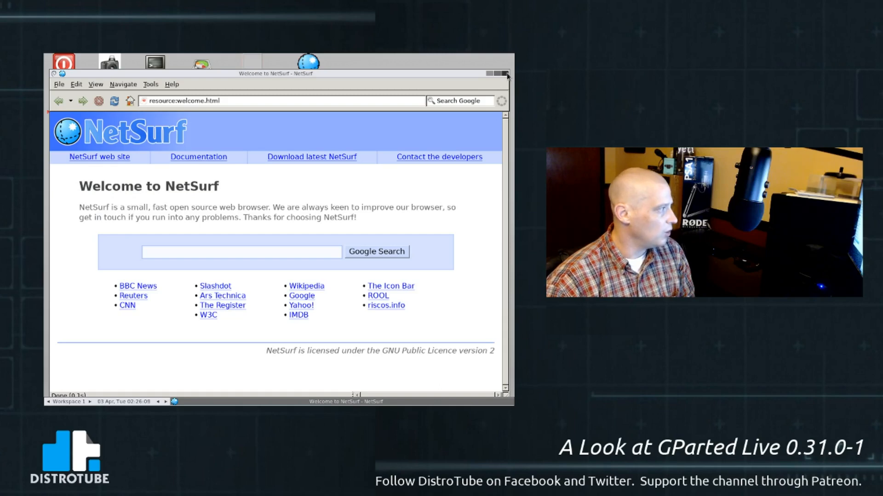
pyautogui.click(171, 84)
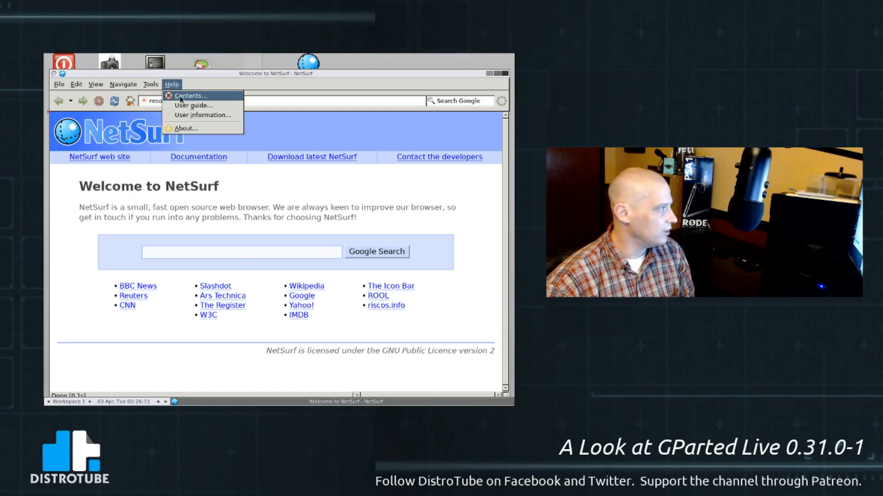
pyautogui.click(186, 127)
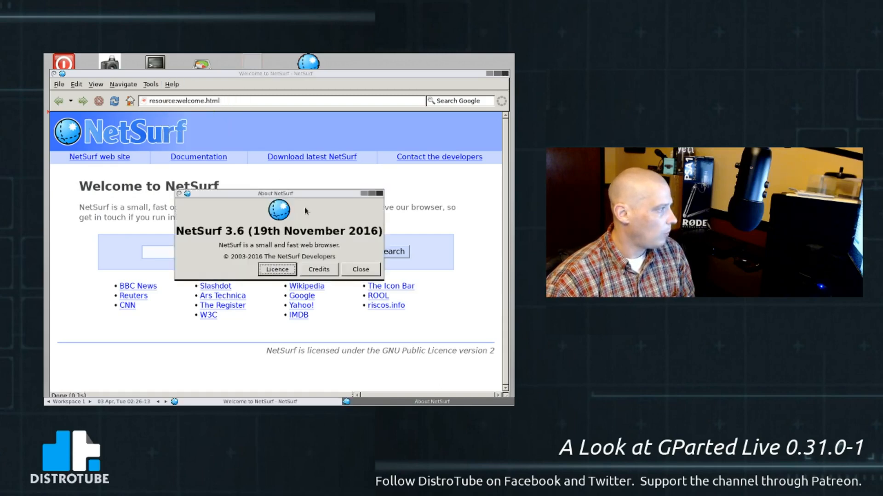
pyautogui.moveTo(386, 228)
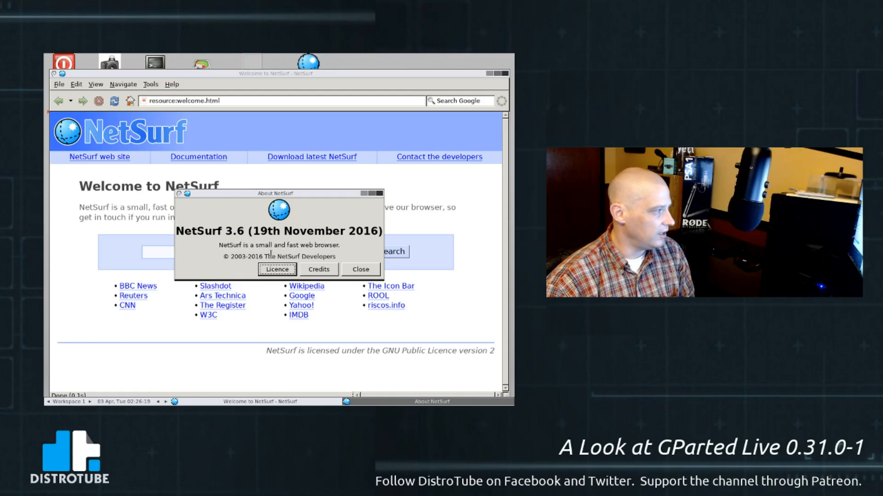
pyautogui.moveTo(380, 194)
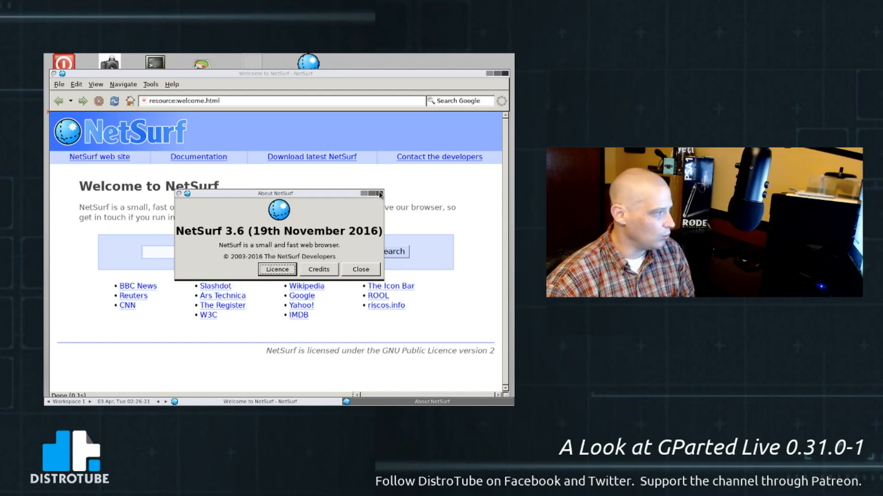
pyautogui.click(360, 269)
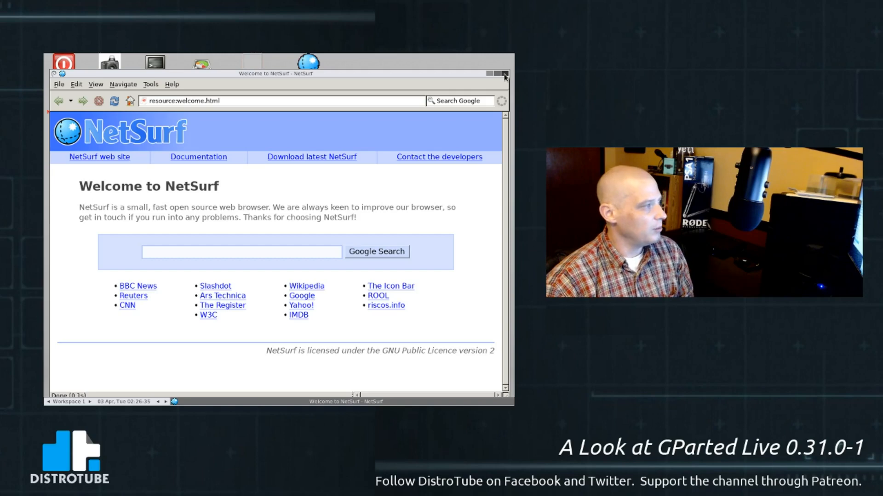
pyautogui.click(505, 74)
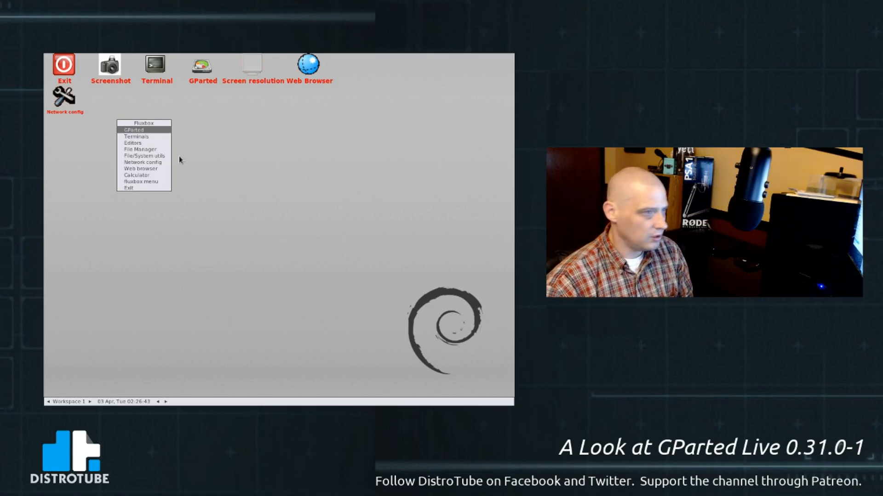
pyautogui.moveTo(143, 162)
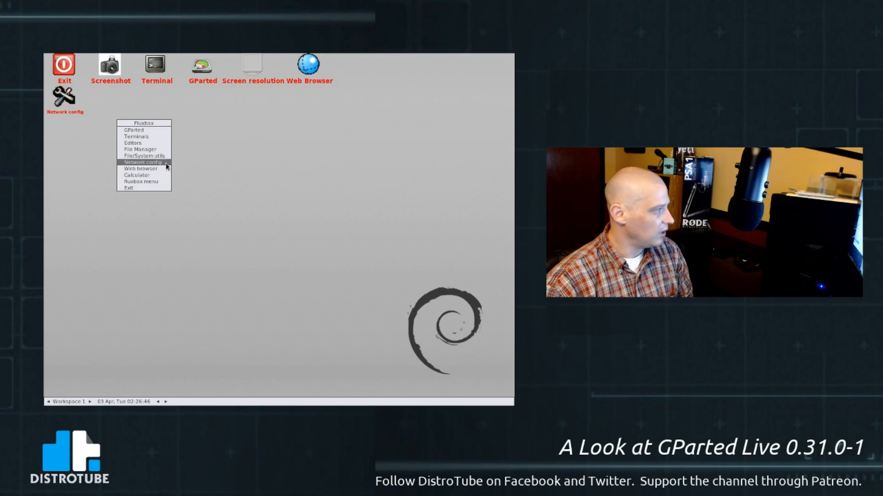
# - Open the GParted Live network configuration tool for network card eth0
pyautogui.click(140, 162)
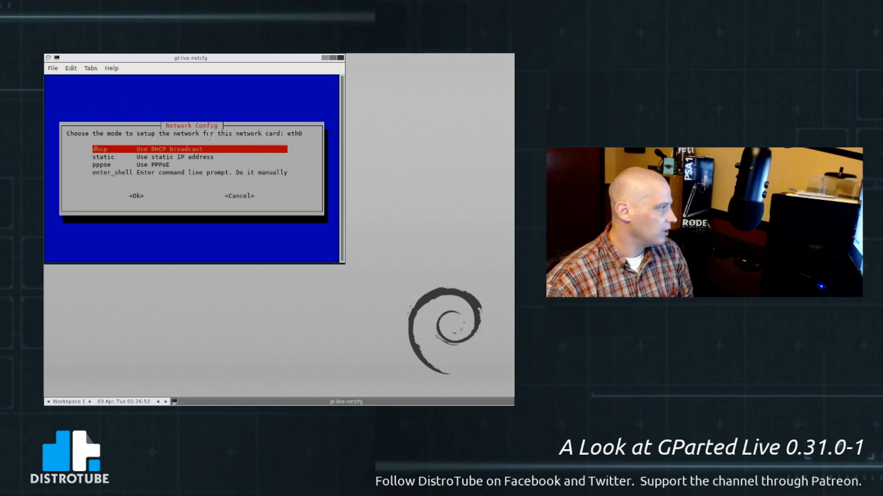
pyautogui.moveTo(337, 69)
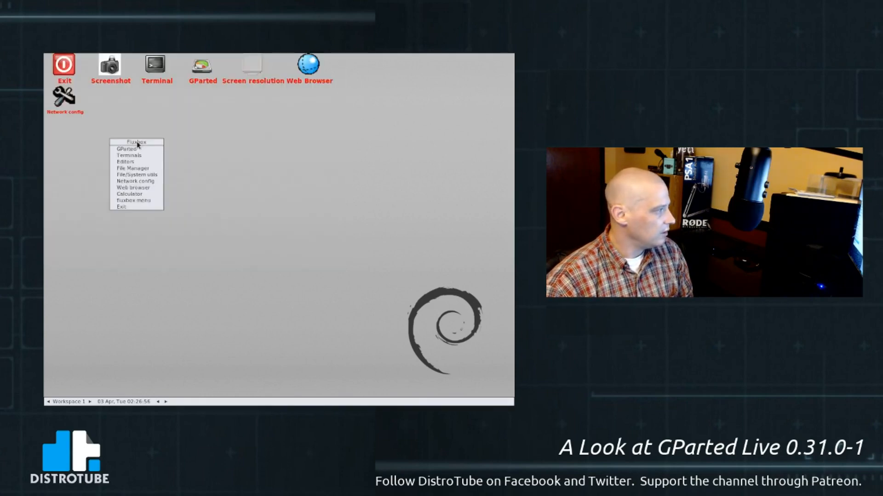
pyautogui.moveTo(133, 187)
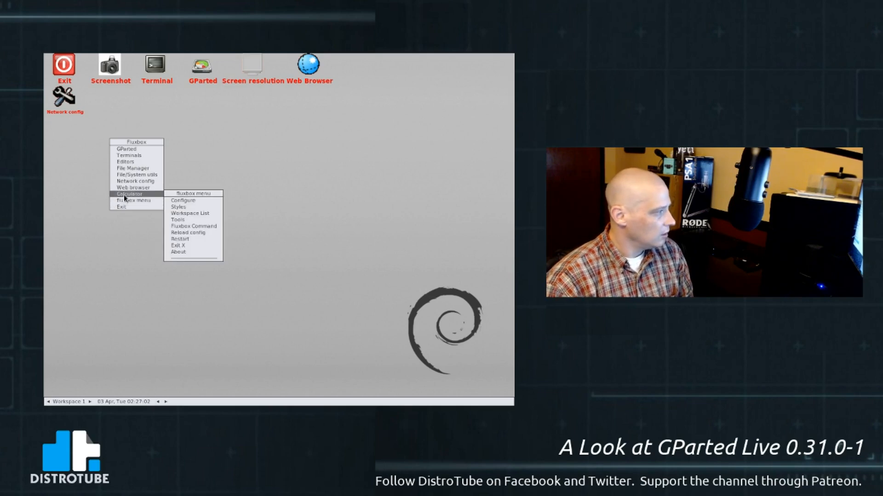
pyautogui.click(128, 193)
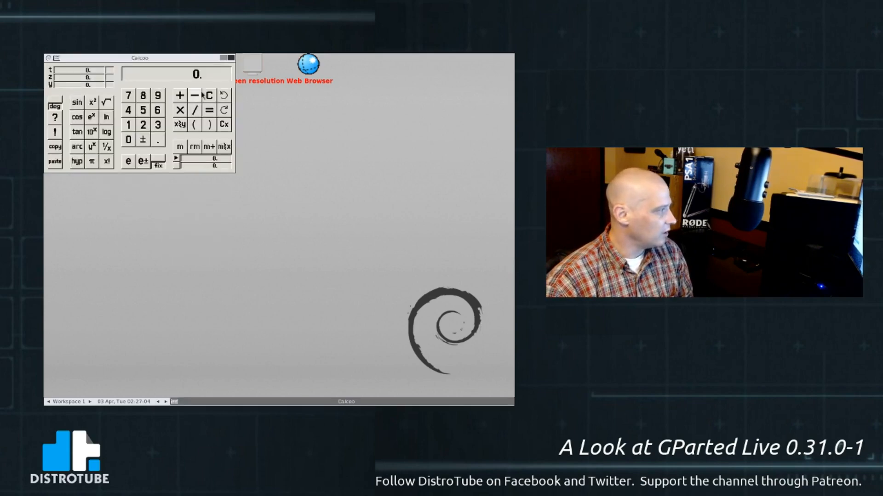
pyautogui.moveTo(138, 58); pyautogui.dragTo(282, 168)
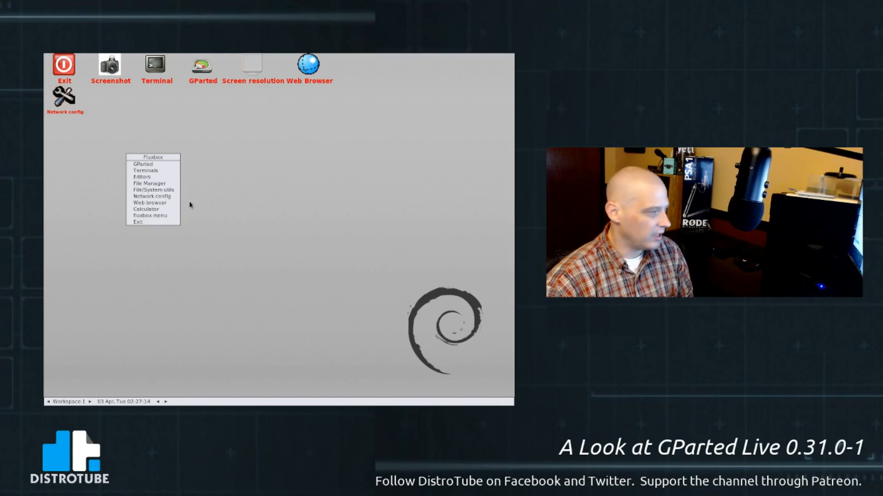
pyautogui.click(142, 208)
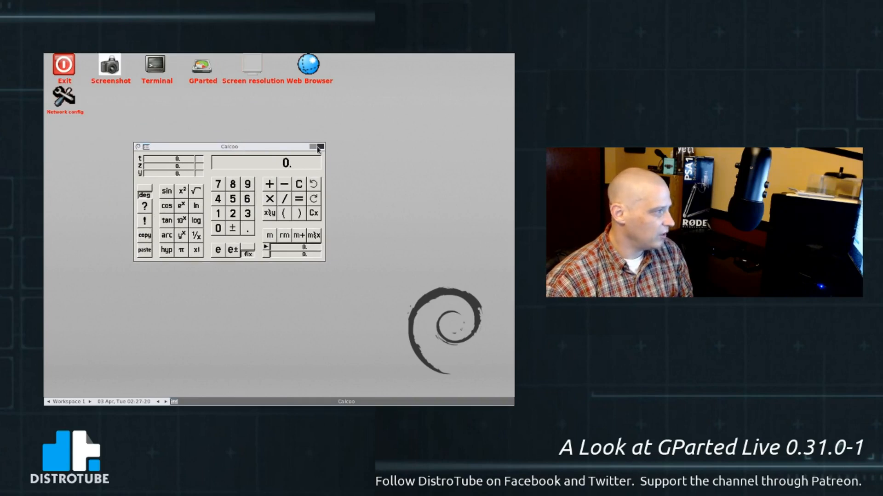
pyautogui.click(319, 147)
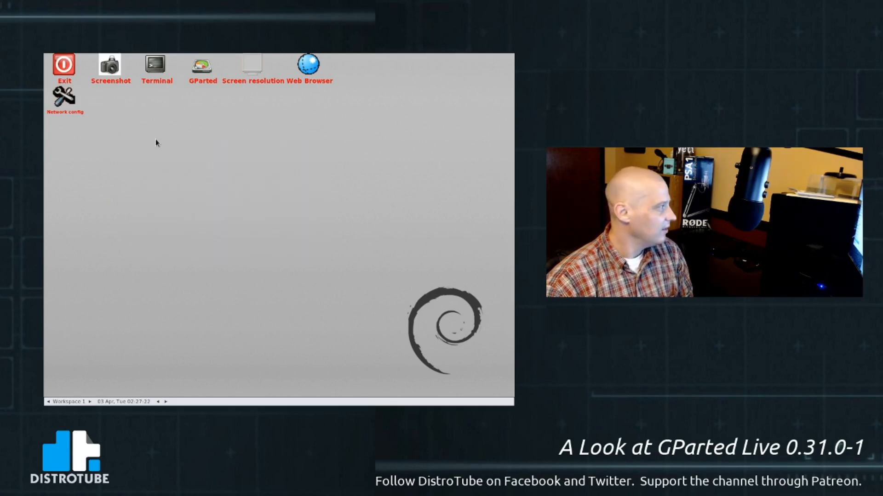
pyautogui.moveTo(487, 182)
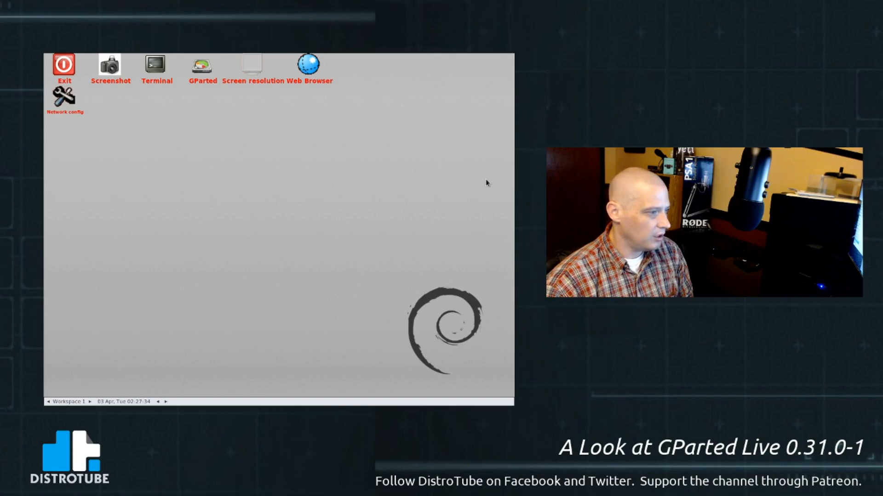
# - Read gparted.org's Live CD page through the graphical and command-line utility lists
pyautogui.click(308, 63)
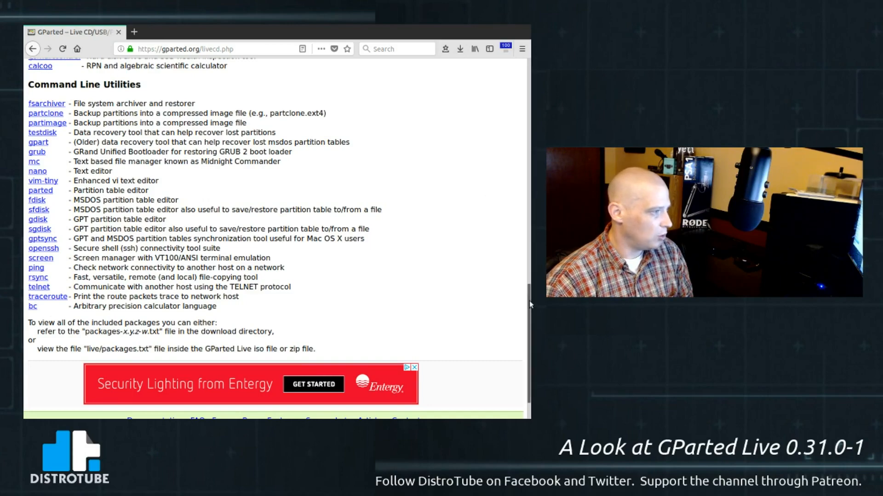
pyautogui.scroll(3)
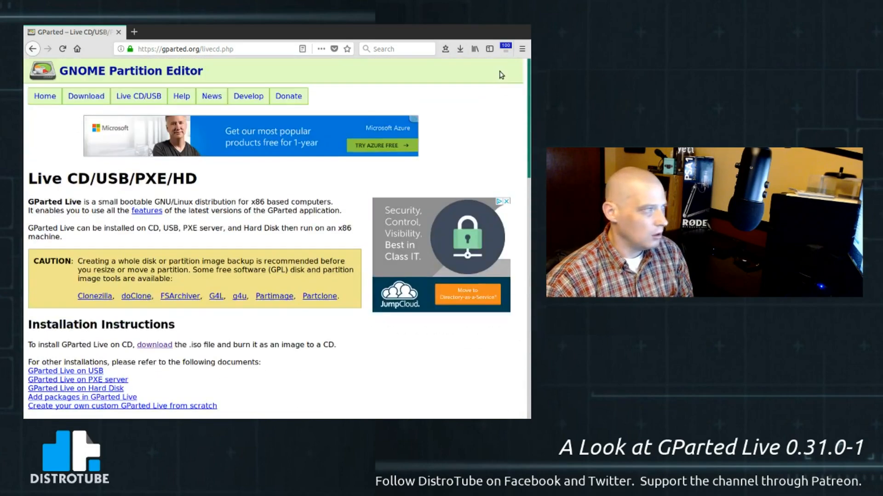
pyautogui.scroll(-3)
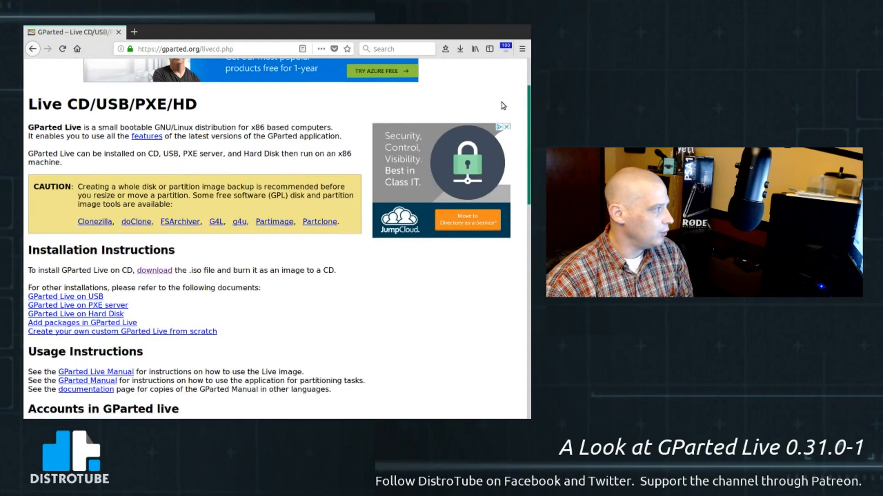
pyautogui.scroll(-3)
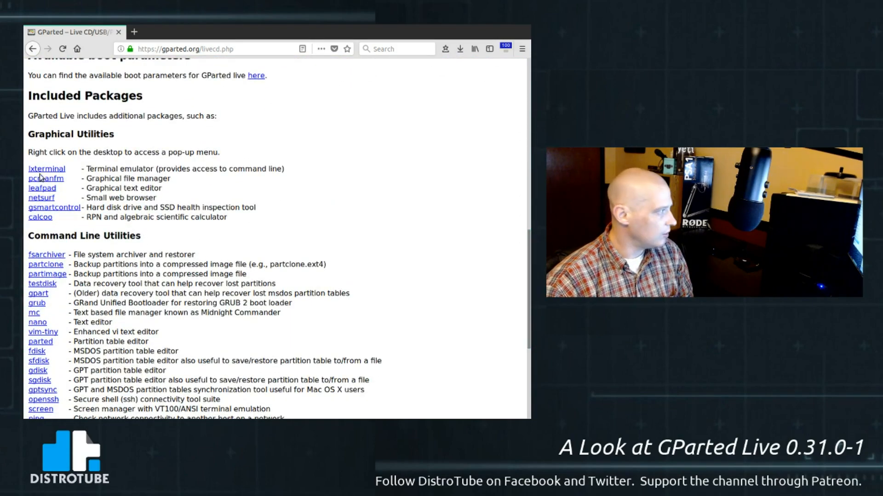
pyautogui.moveTo(304, 198)
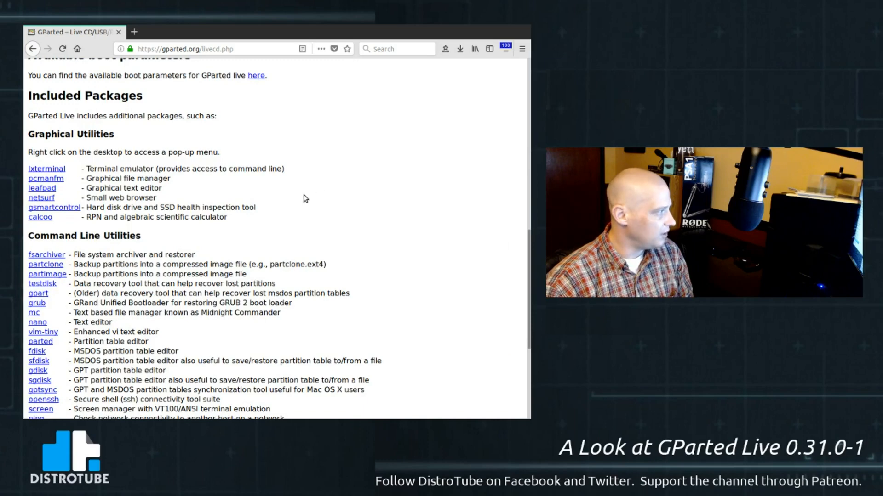
pyautogui.moveTo(299, 219)
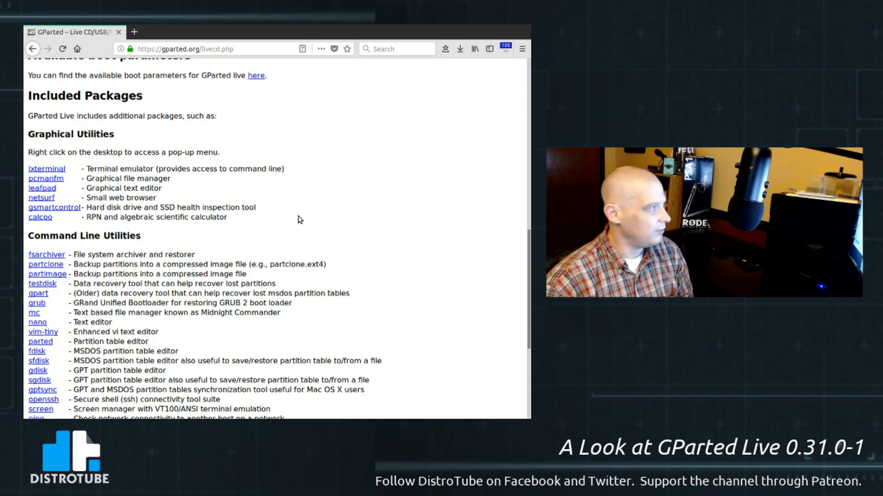
pyautogui.moveTo(273, 205)
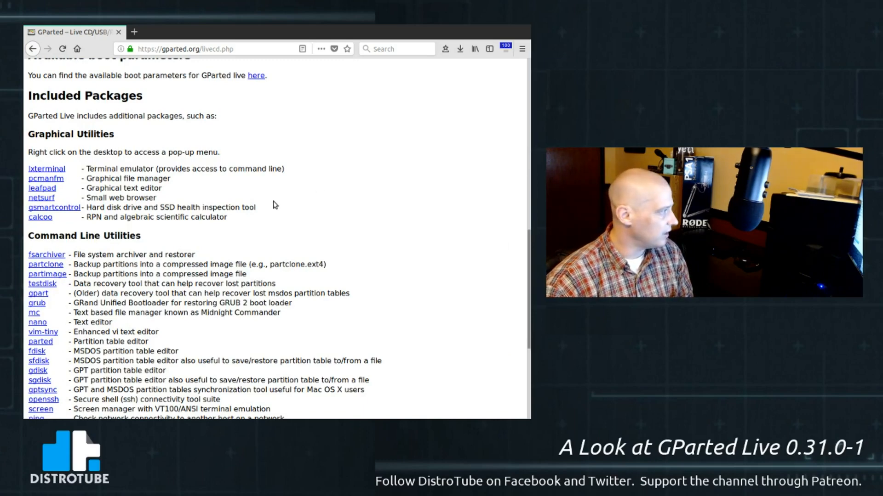
pyautogui.scroll(-3)
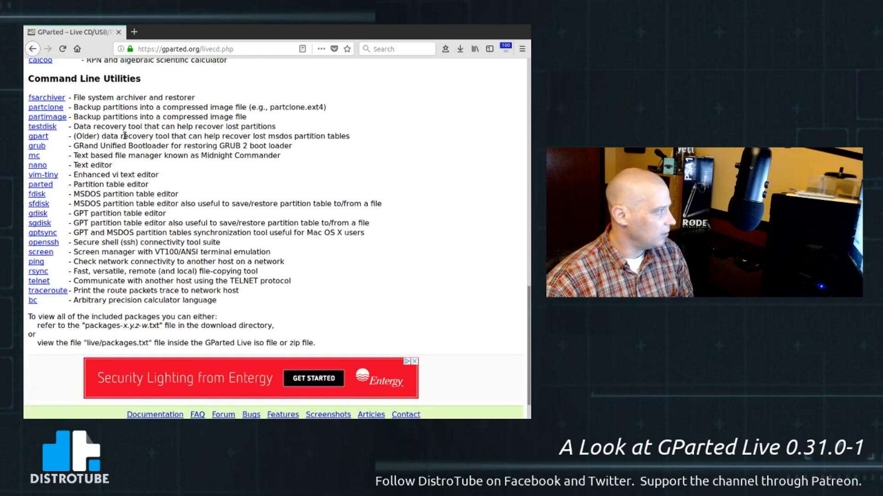
pyautogui.moveTo(96, 90)
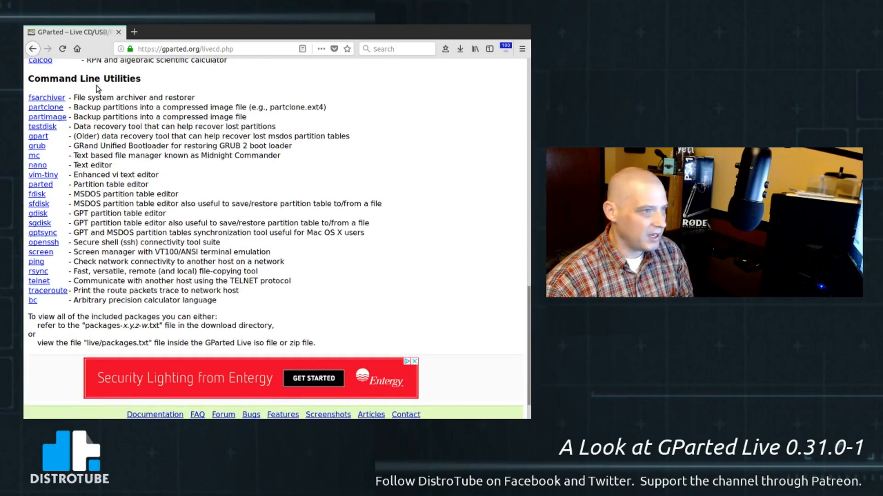
pyautogui.moveTo(47, 97)
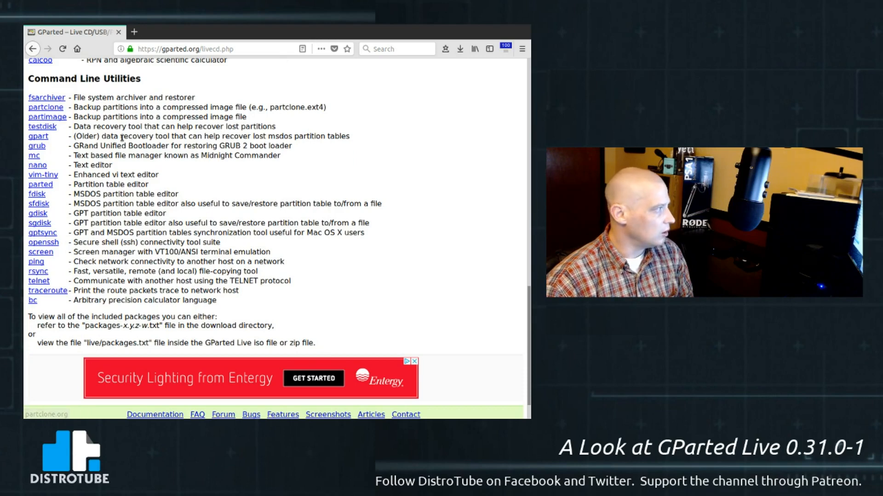
pyautogui.moveTo(357, 270)
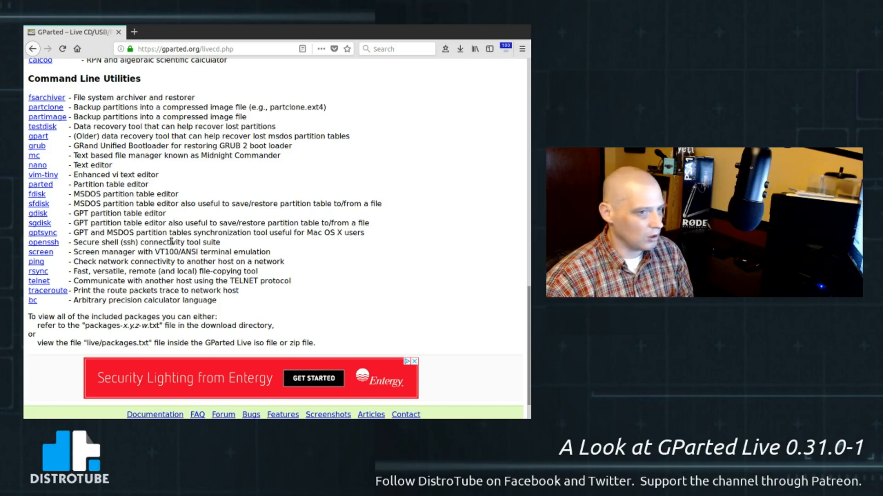
pyautogui.moveTo(63, 188)
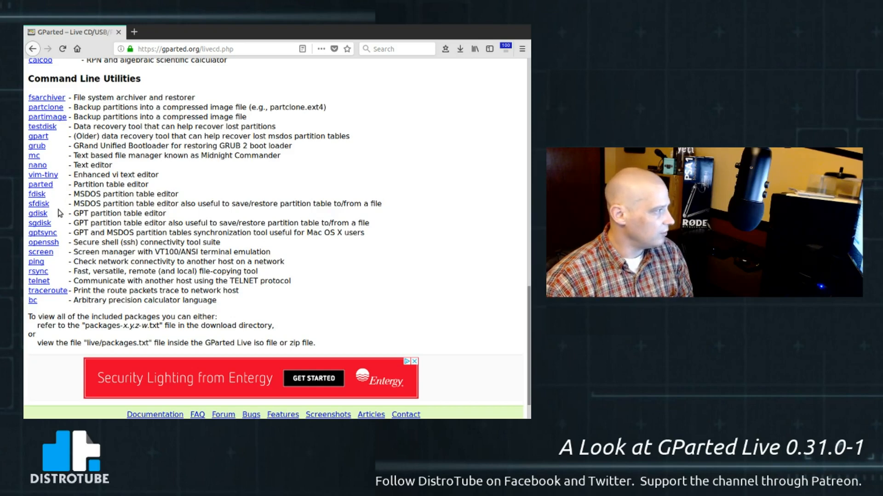
pyautogui.moveTo(107, 269)
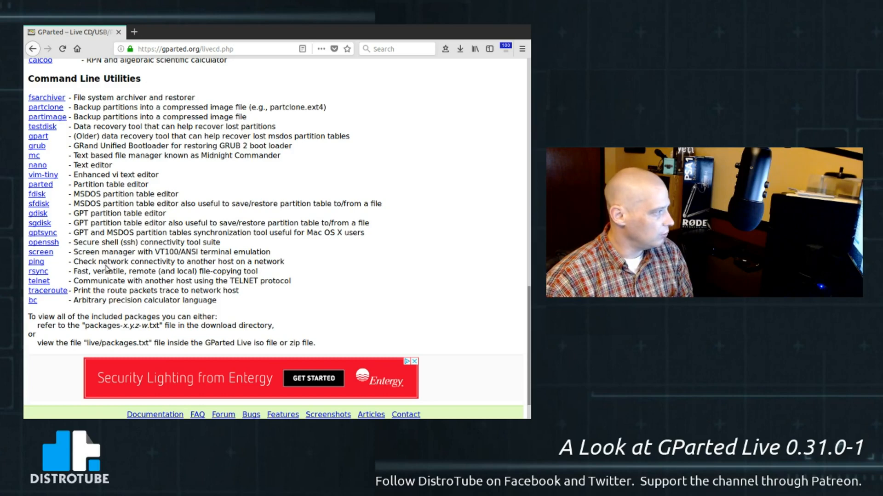
pyautogui.moveTo(66, 276)
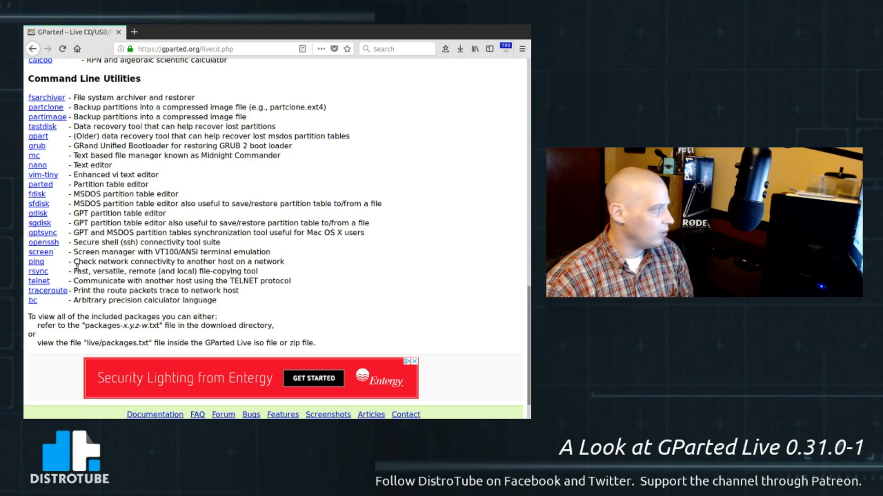
pyautogui.moveTo(43, 243)
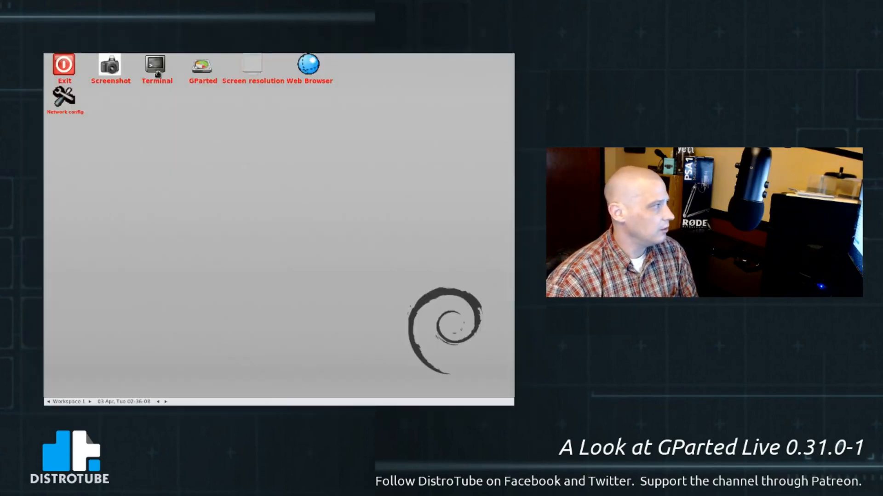
# - Launch a terminal from the desktop's Terminal icon
pyautogui.click(156, 65)
pyautogui.write('htop')
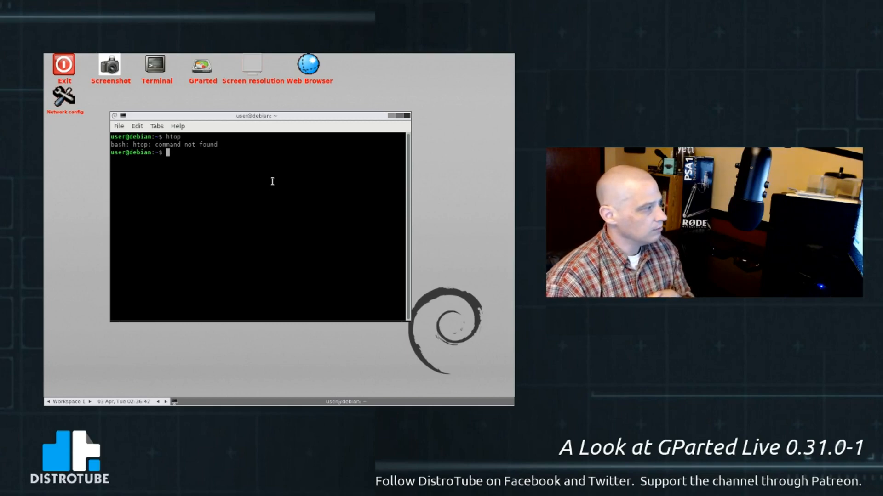
# - Run sudo free for memory usage, then uname -a showing kernel 4.15.0-1-amd64
pyautogui.write('t')
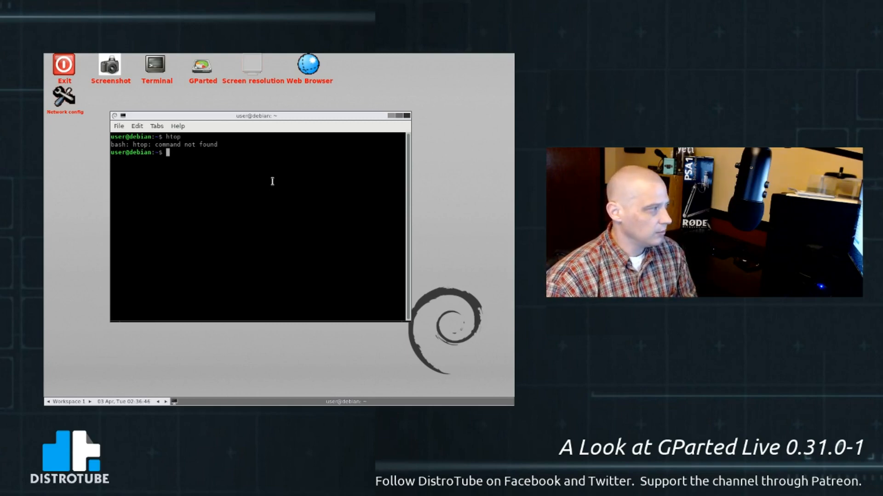
pyautogui.write('sudo free')
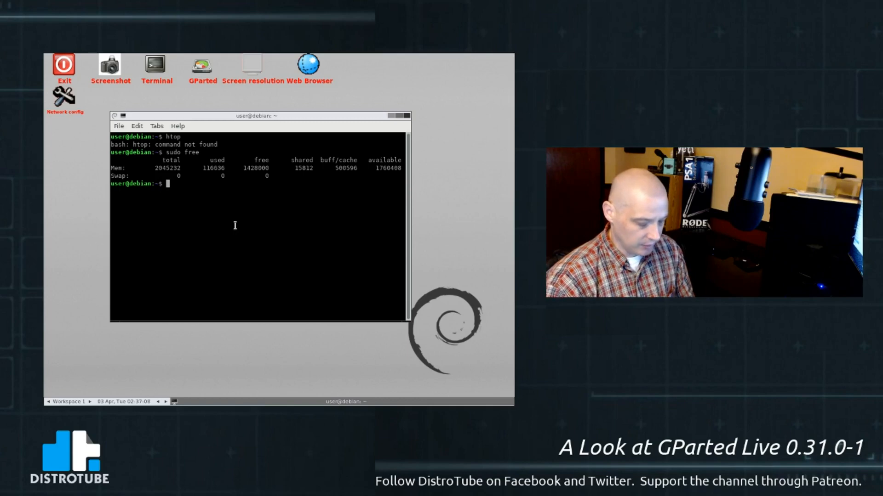
pyautogui.write('uname -a')
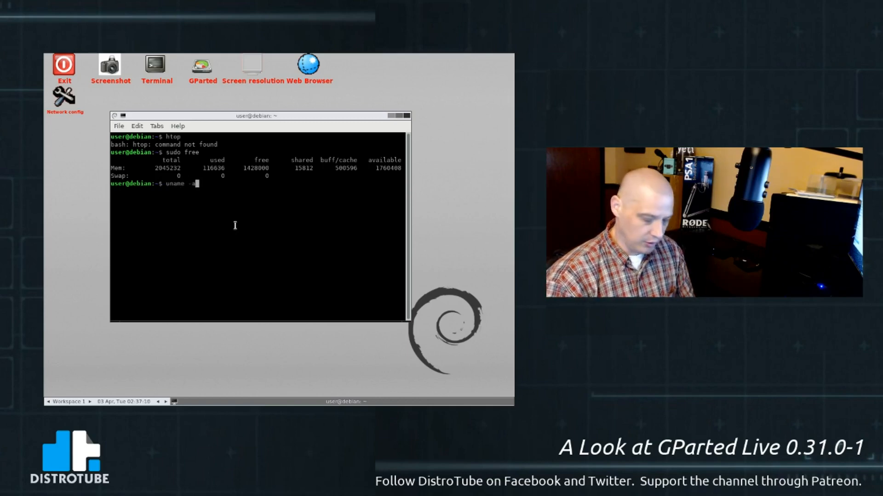
pyautogui.press('Return')
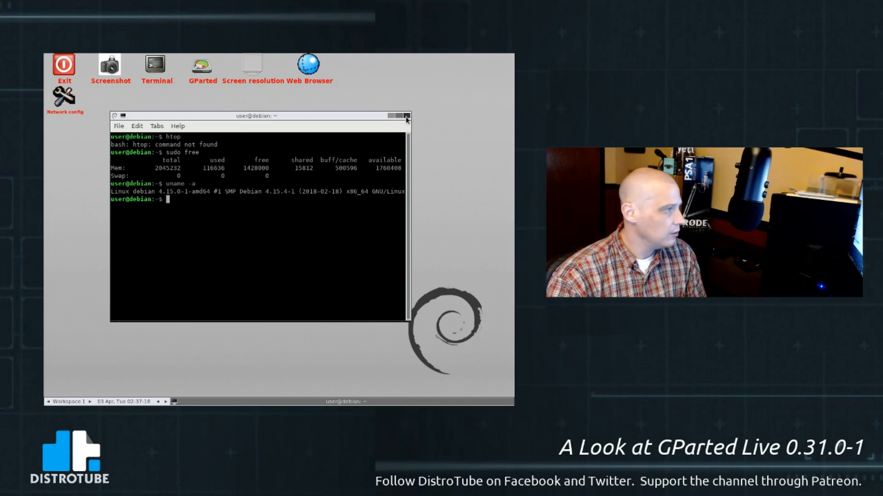
pyautogui.moveTo(471, 170)
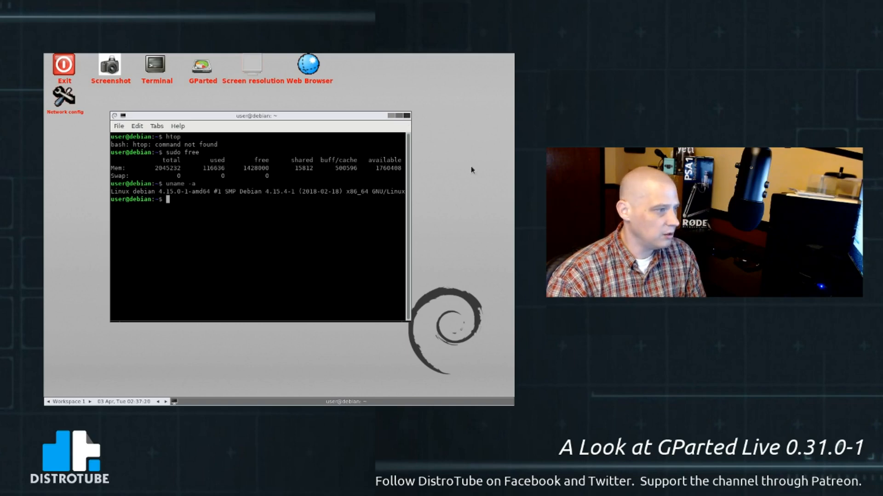